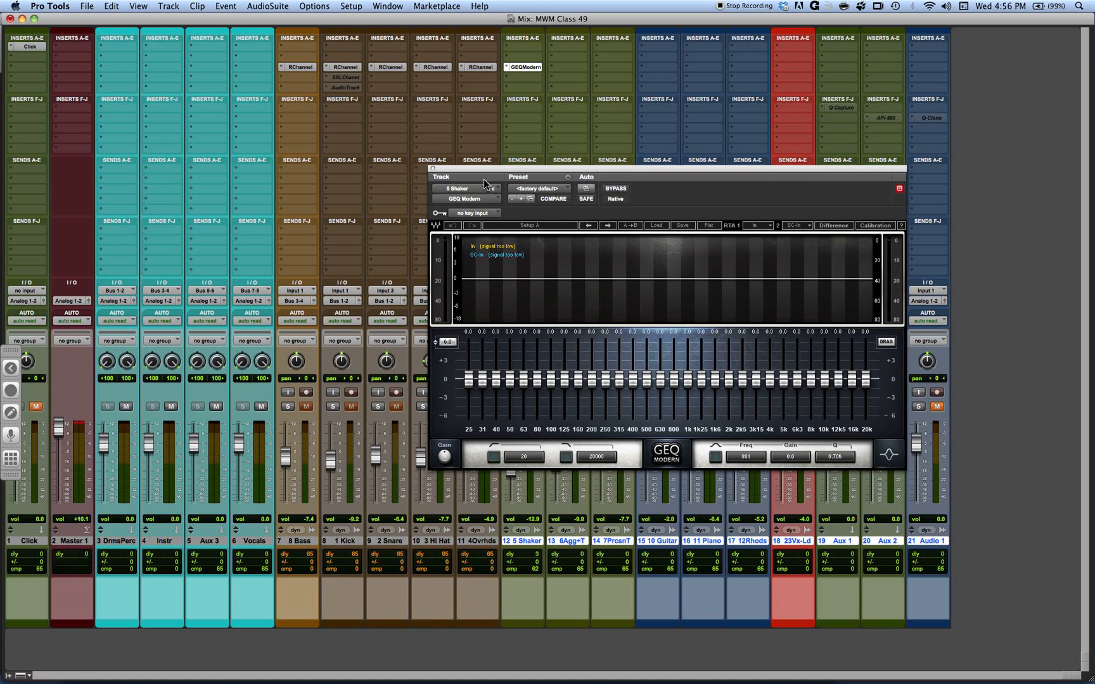
# Step: Set the GEQ Modern gain range selector to 18 dB
pyautogui.click(445, 341)
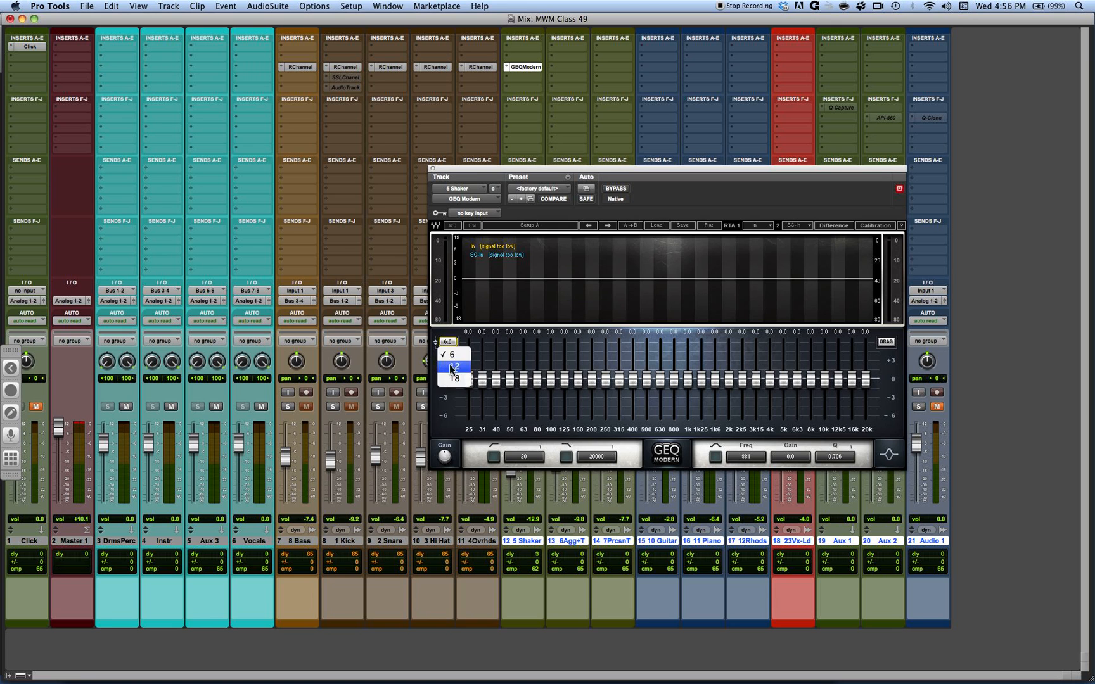
pyautogui.click(454, 378)
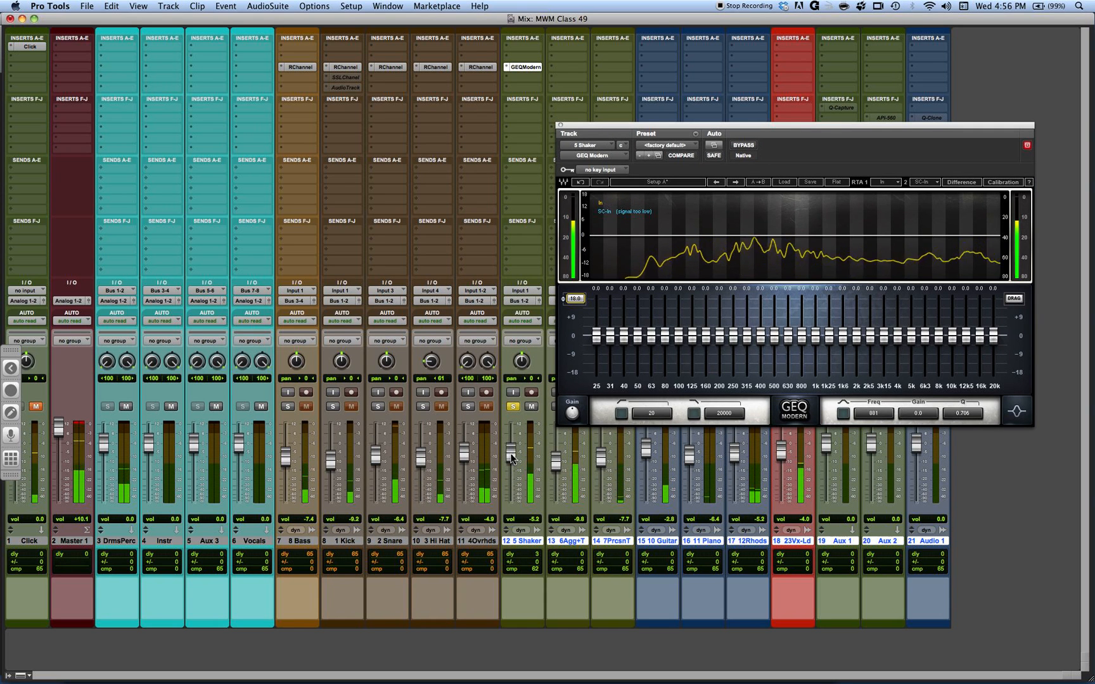
pyautogui.moveTo(771, 131)
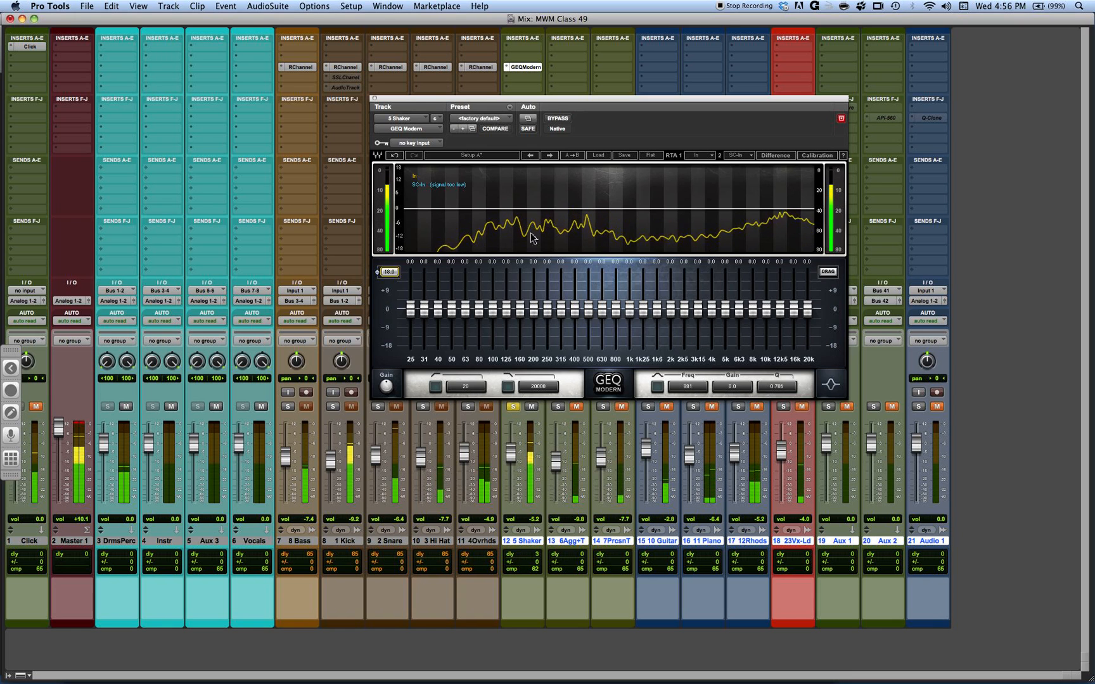
pyautogui.moveTo(649, 245)
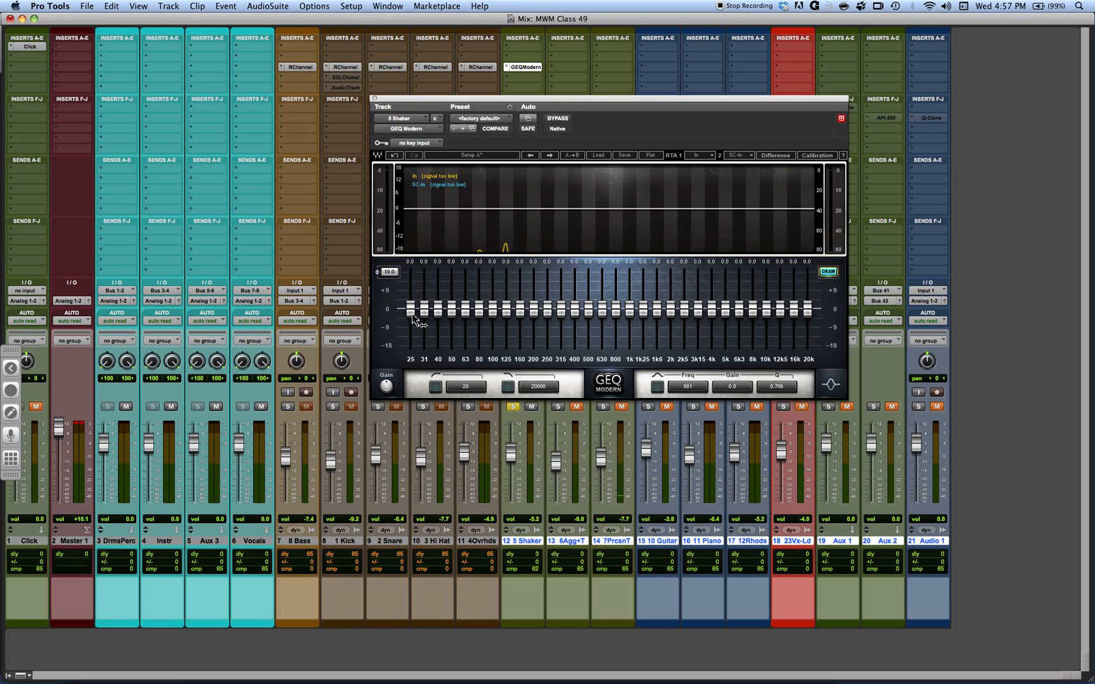
# Step: Pull the 25 Hz–1k25 faders to −18 dB, adjust 1k6, and enter low-cut 29
pyautogui.moveTo(409, 308); pyautogui.dragTo(408, 342)
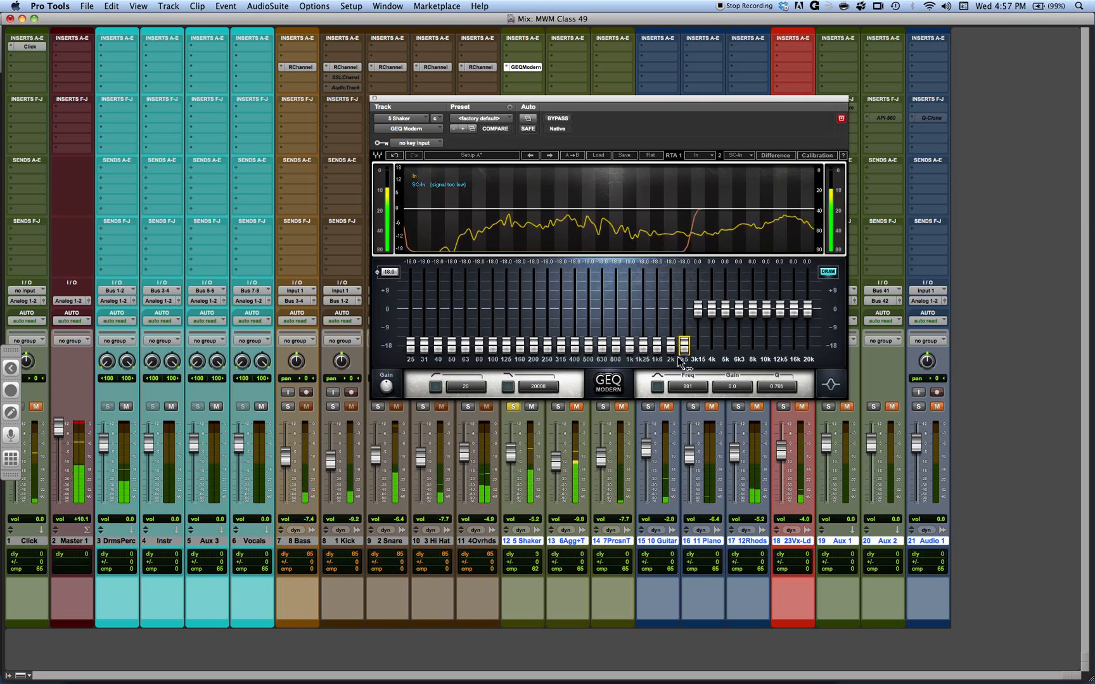
pyautogui.moveTo(683, 342); pyautogui.dragTo(672, 342)
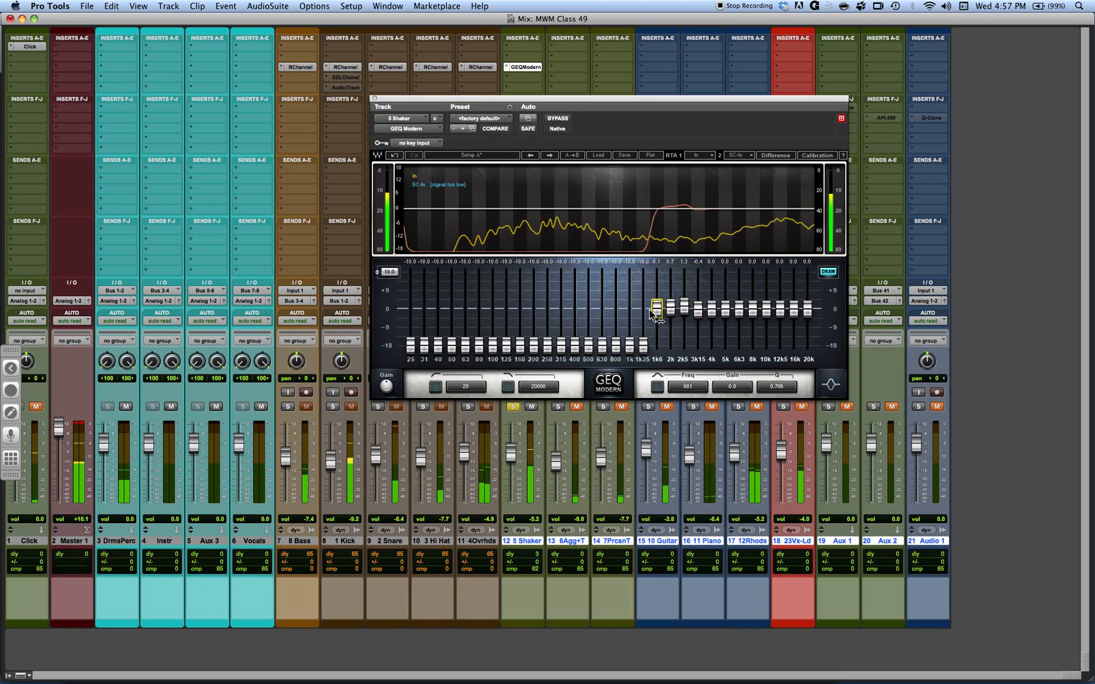
pyautogui.moveTo(654, 306); pyautogui.dragTo(630, 308)
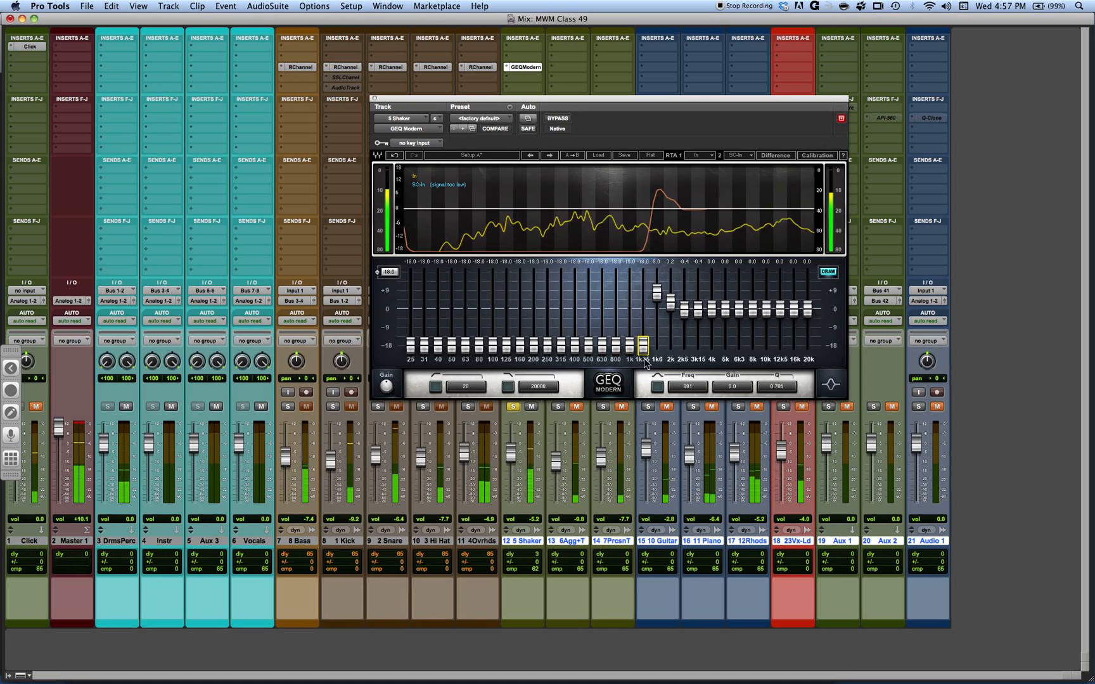
pyautogui.moveTo(642, 342); pyautogui.dragTo(656, 308)
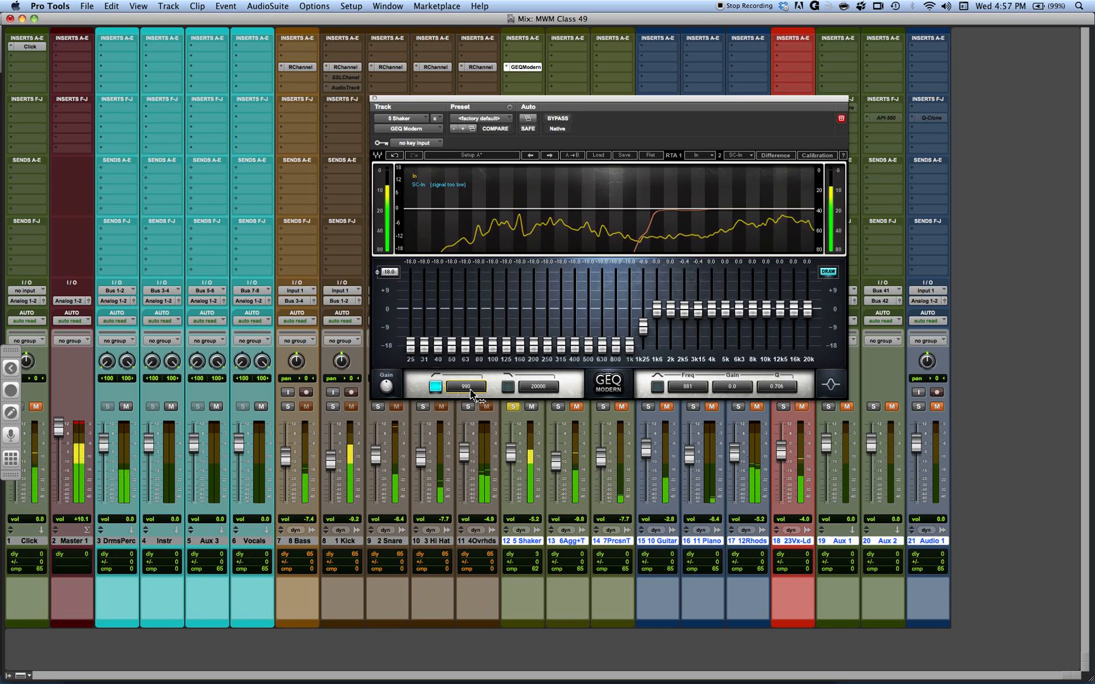
pyautogui.write('29')
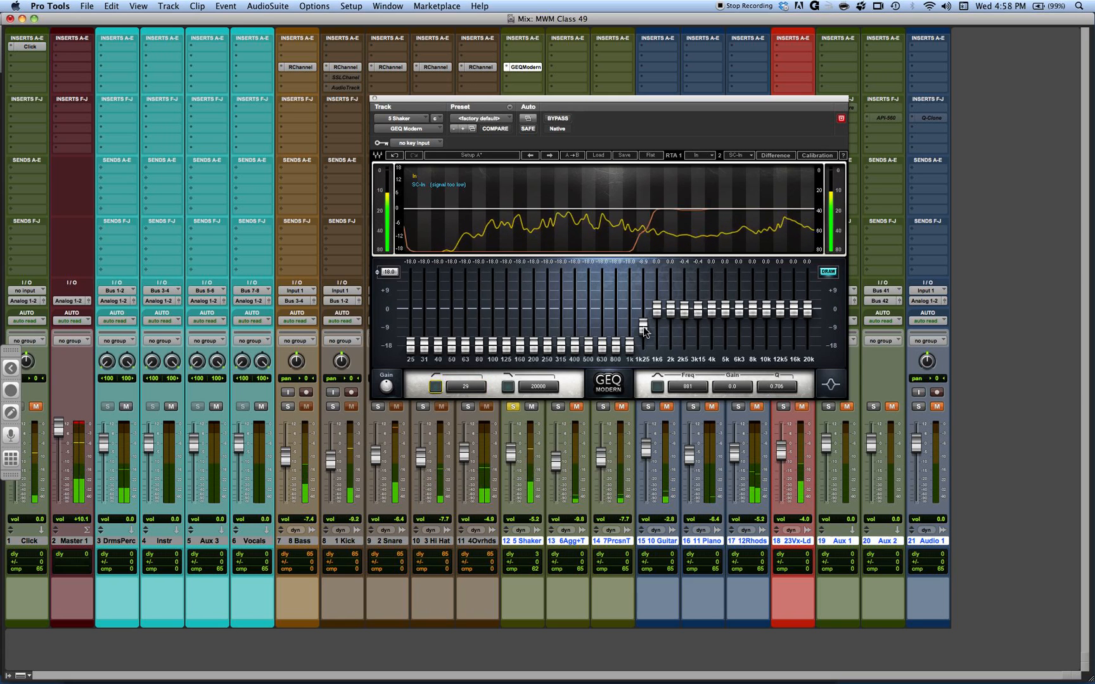
pyautogui.moveTo(642, 310); pyautogui.dragTo(655, 324)
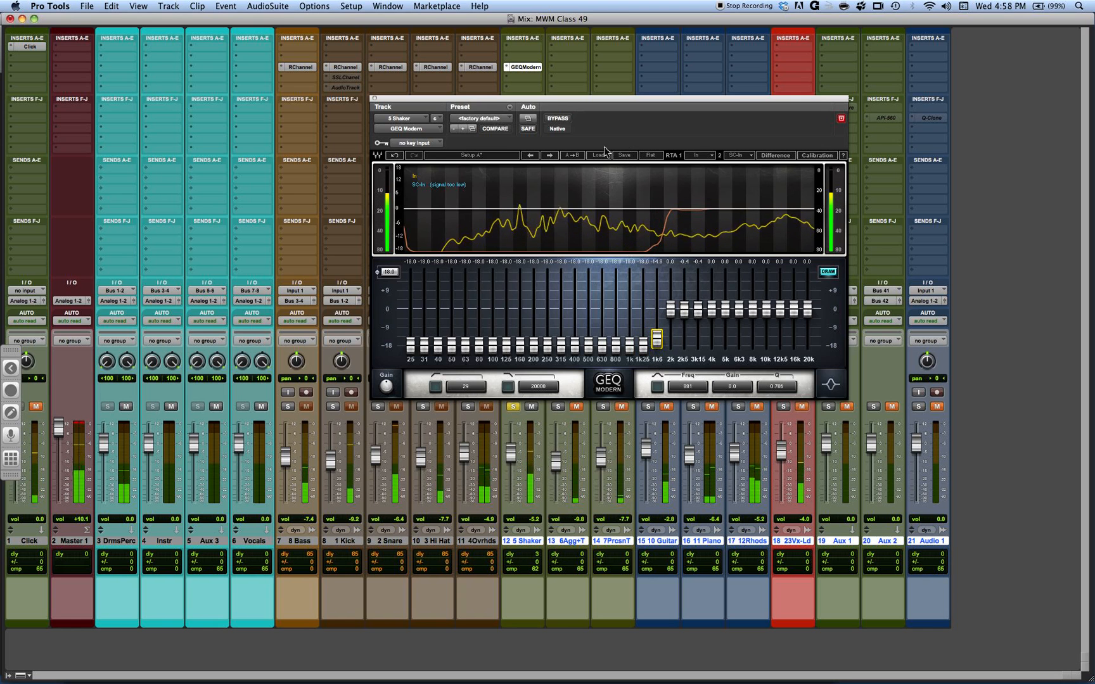
# Step: Set the second analyser's source to the EQ output and show the difference curve
pyautogui.click(774, 156)
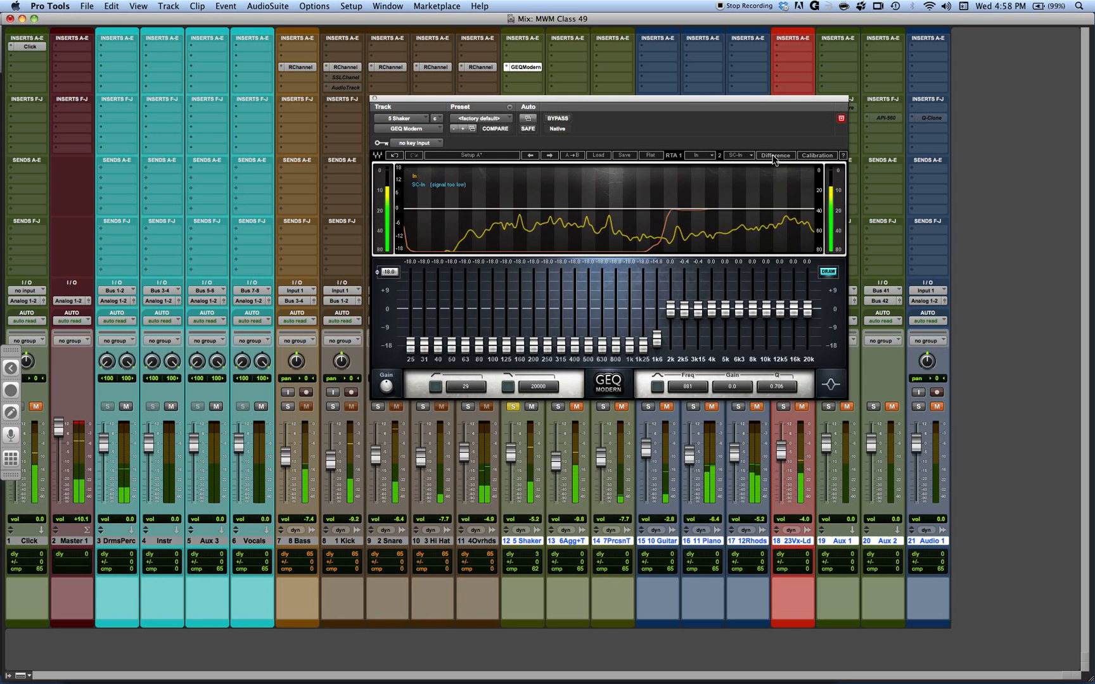
pyautogui.click(698, 154)
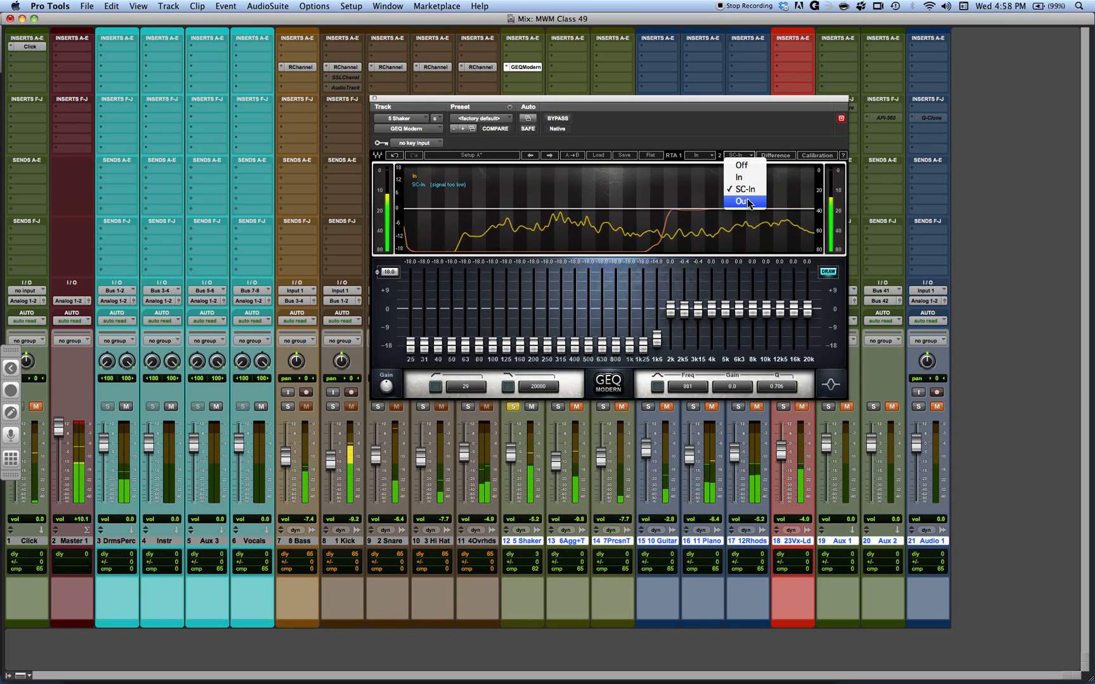
pyautogui.click(738, 201)
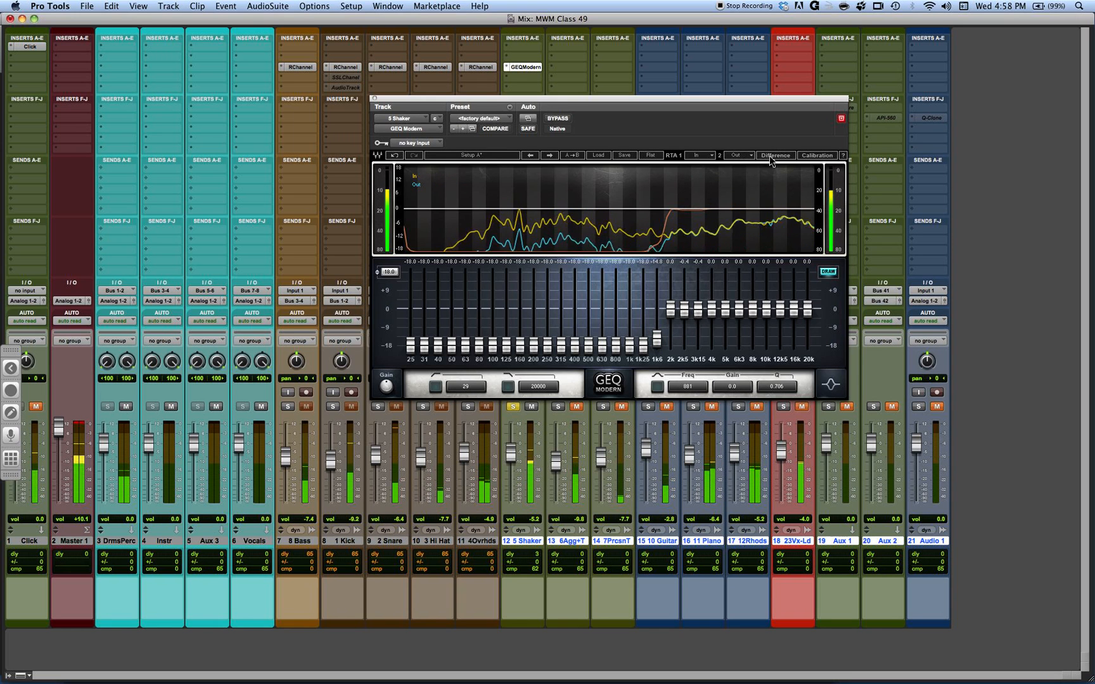
pyautogui.click(774, 155)
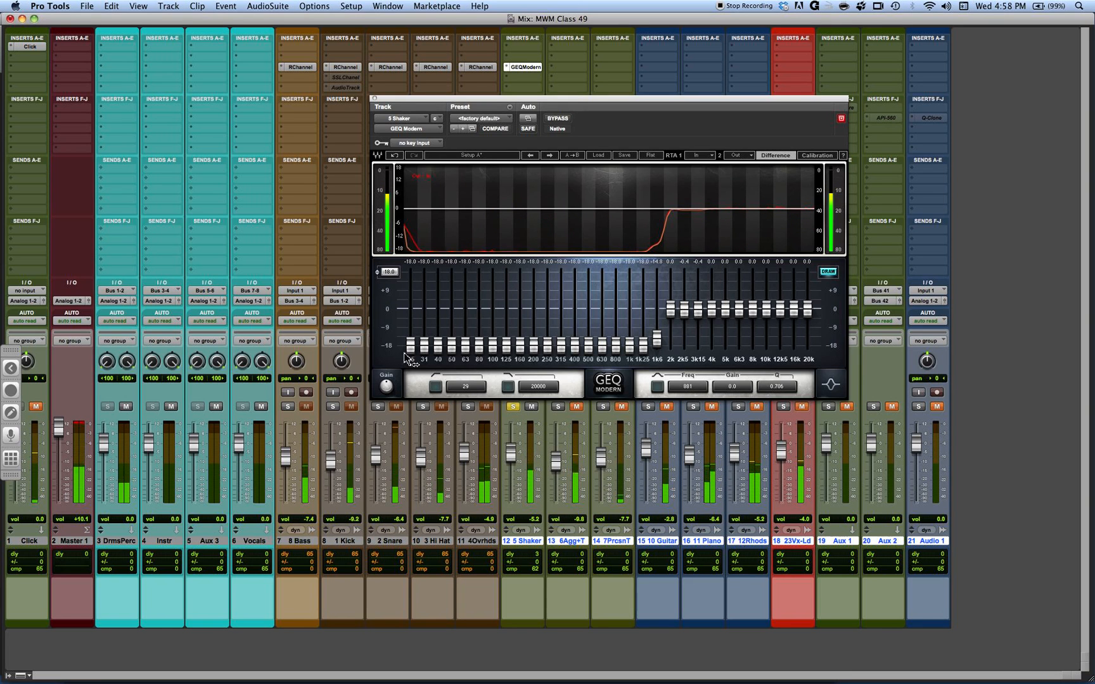
# Step: Enable the low-cut filter, toggle the difference curve, and open then close Calibration
pyautogui.click(435, 386)
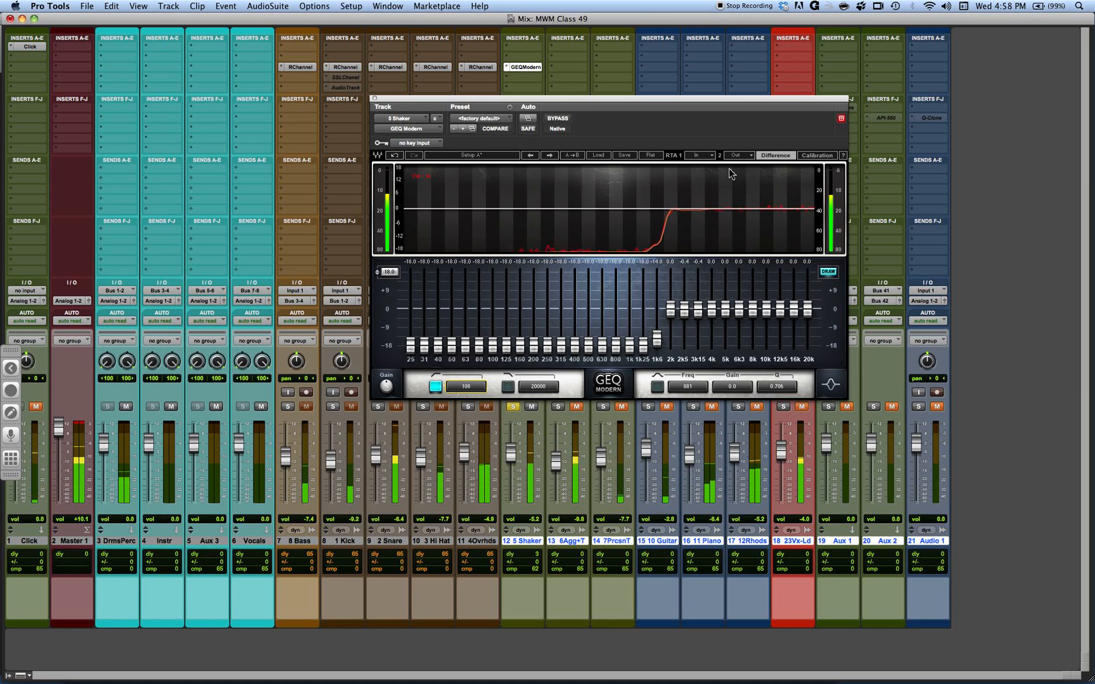
pyautogui.click(774, 155)
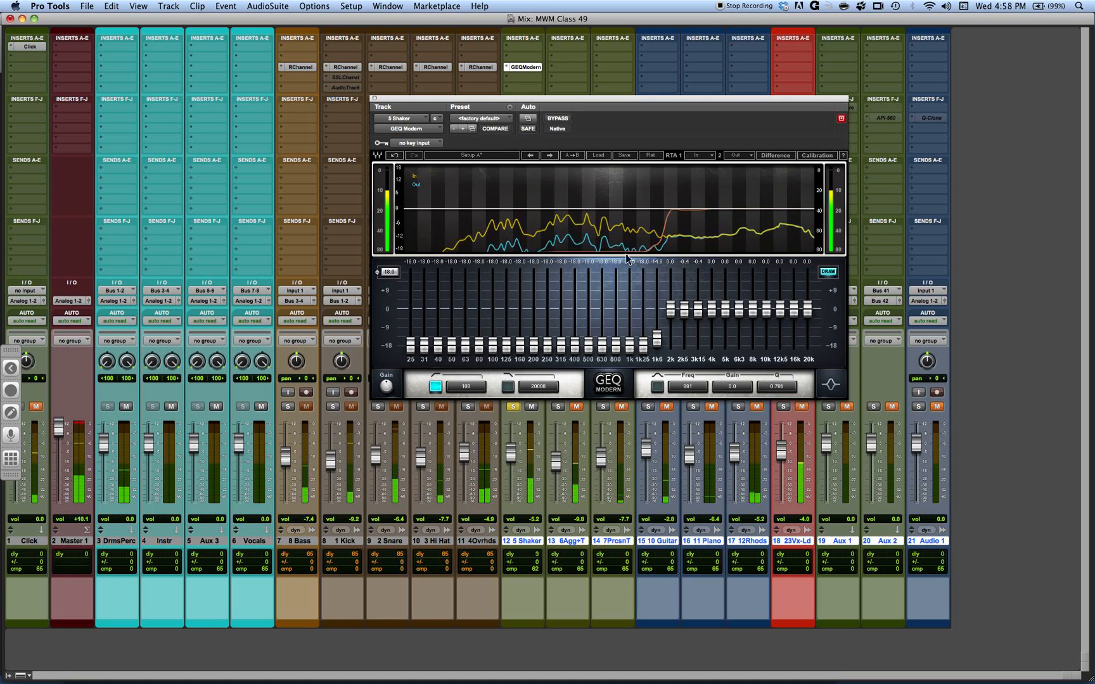
pyautogui.click(773, 155)
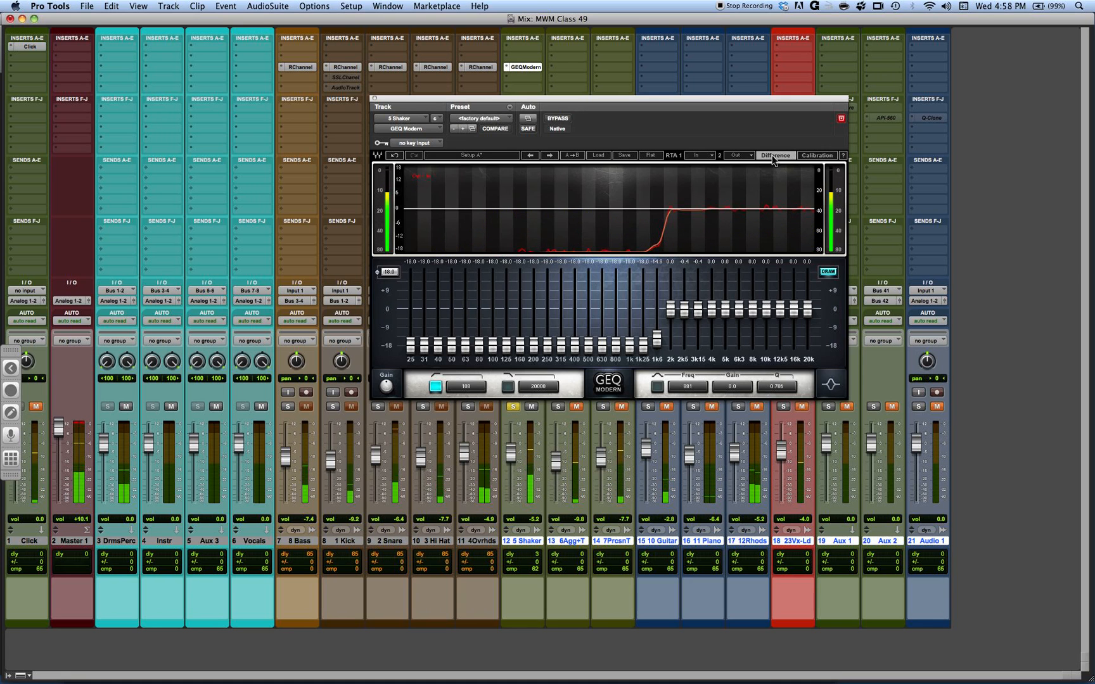
pyautogui.click(815, 156)
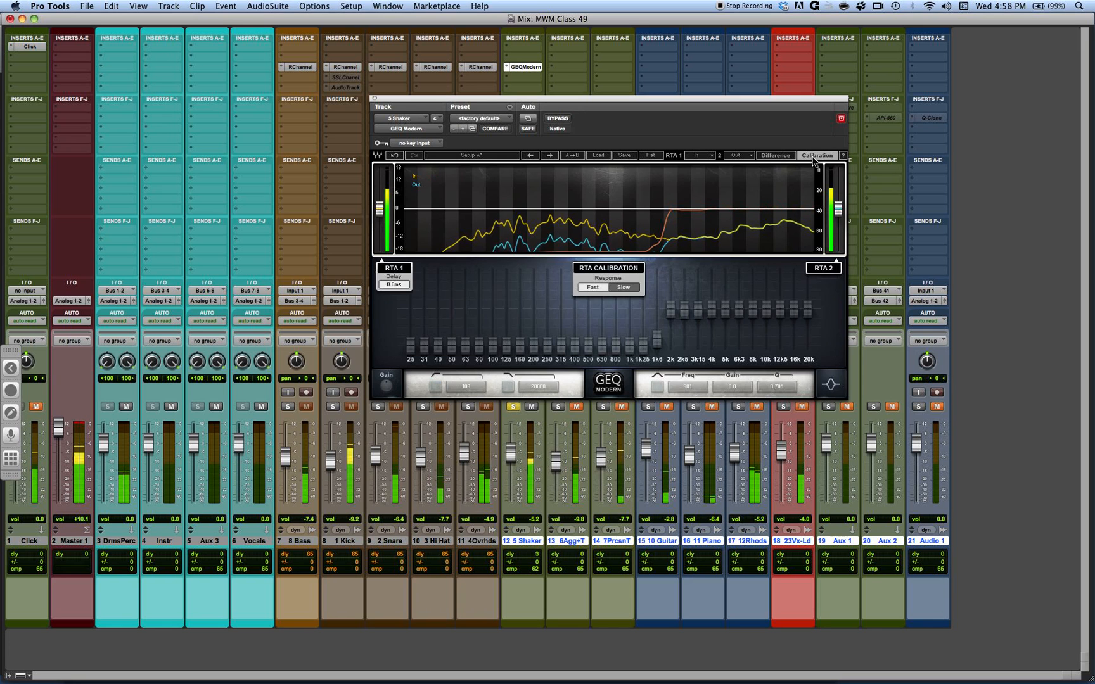
pyautogui.click(773, 155)
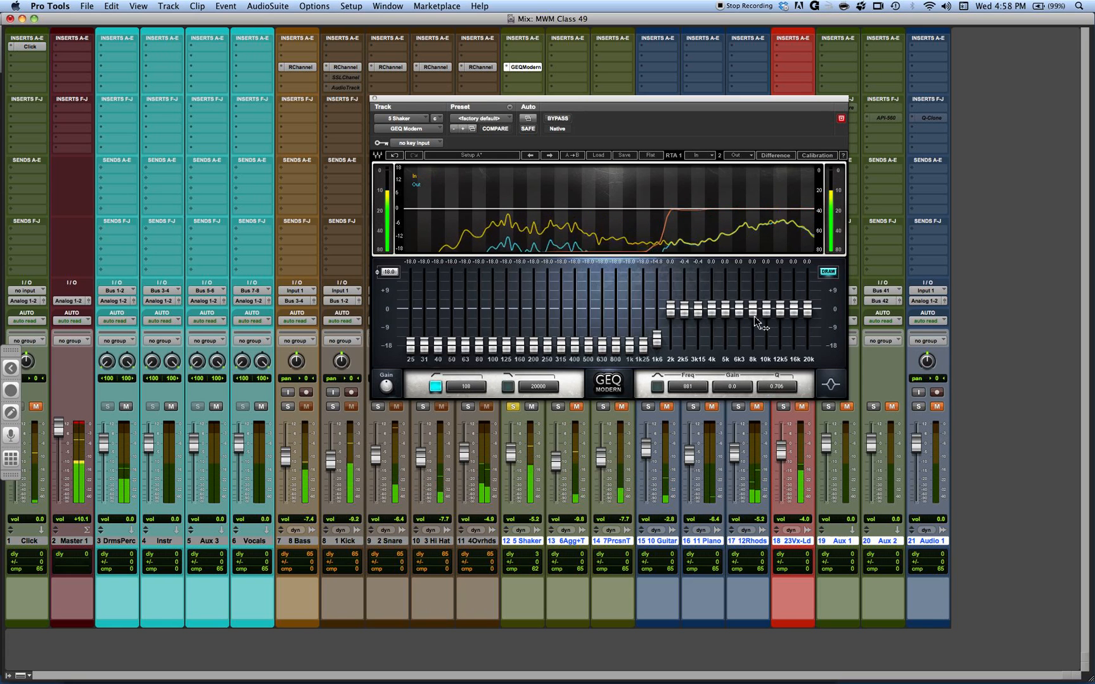
# Step: Cut 12k5–20k, redraw a smoother slope from 1k6 to 20k, and adjust 2k5
pyautogui.moveTo(806, 305); pyautogui.dragTo(807, 346)
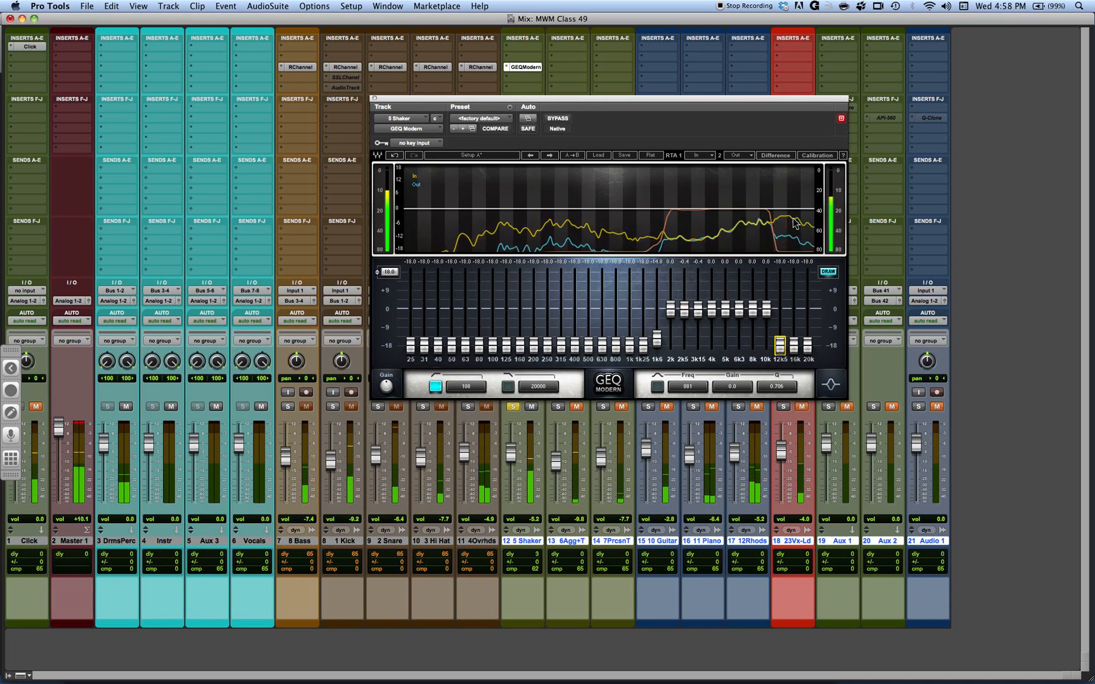
pyautogui.moveTo(780, 345); pyautogui.dragTo(779, 307)
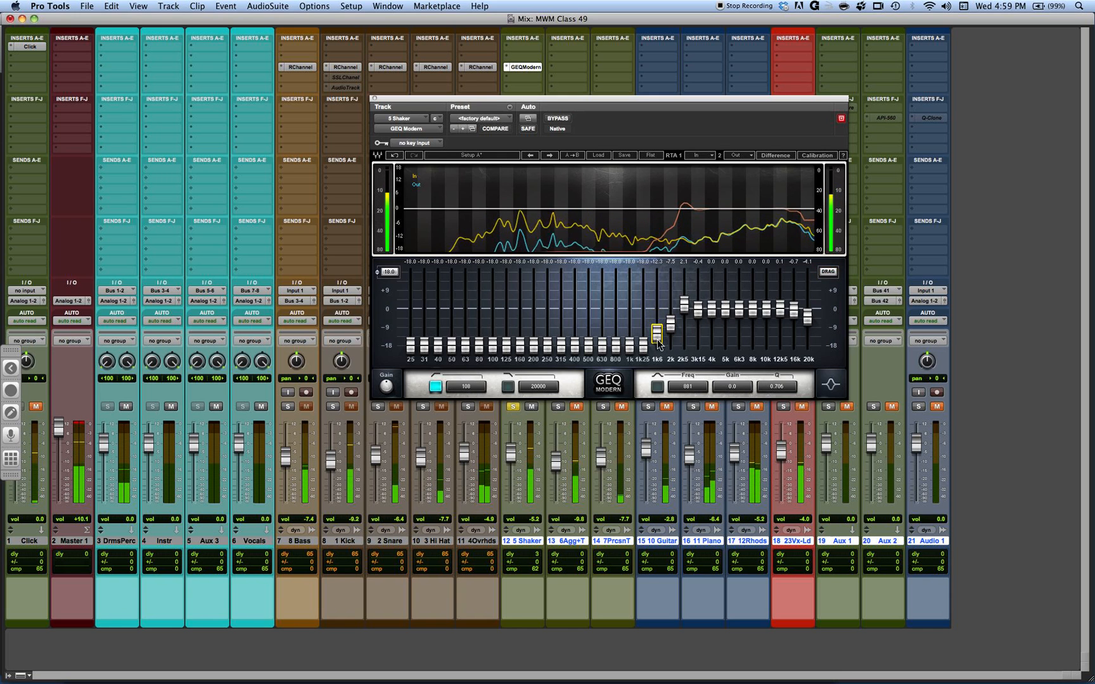
pyautogui.moveTo(658, 331); pyautogui.dragTo(683, 286)
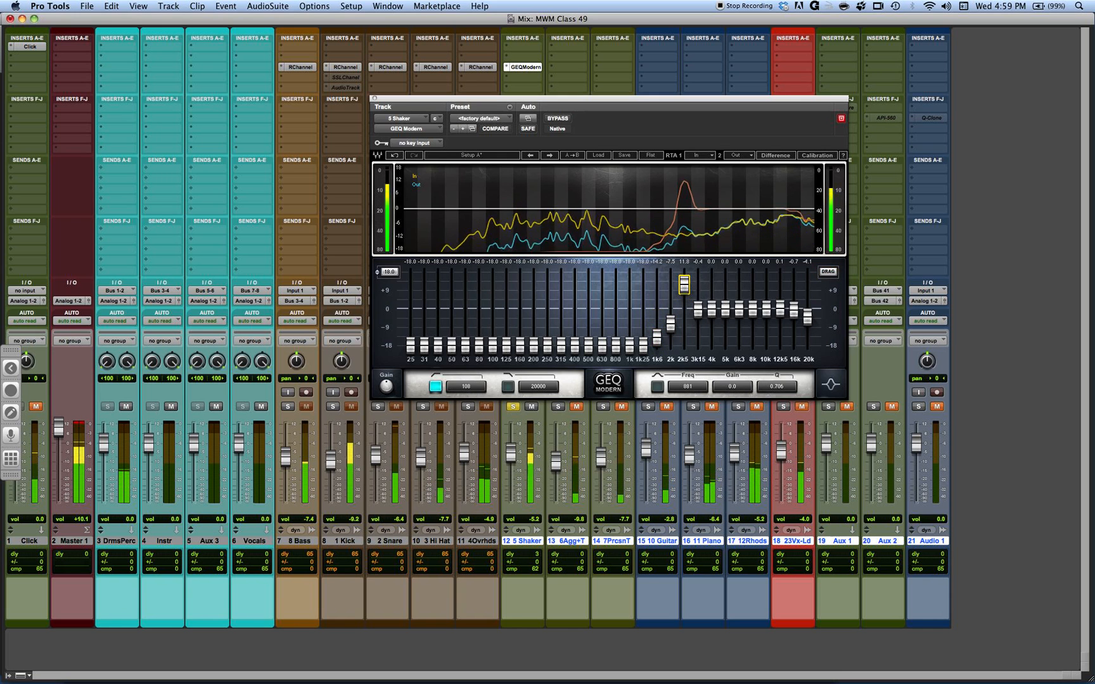
pyautogui.moveTo(682, 286); pyautogui.dragTo(683, 314)
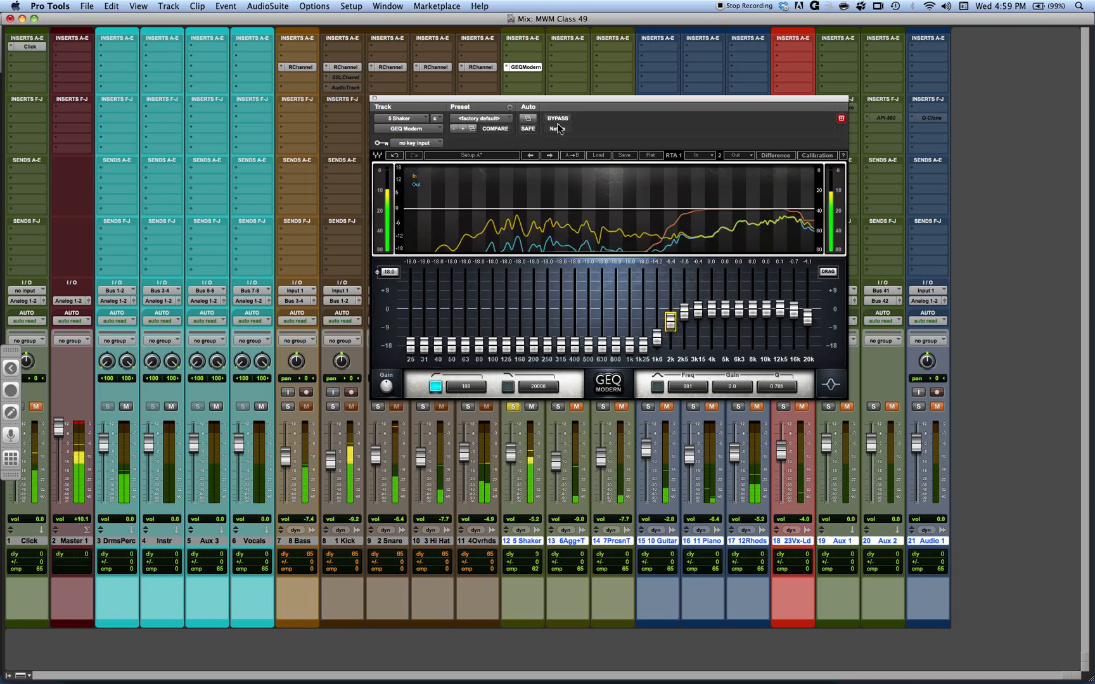
# Step: Check the EQ with a bypass toggle, then cut the bands around 1k25–2k further
pyautogui.click(556, 118)
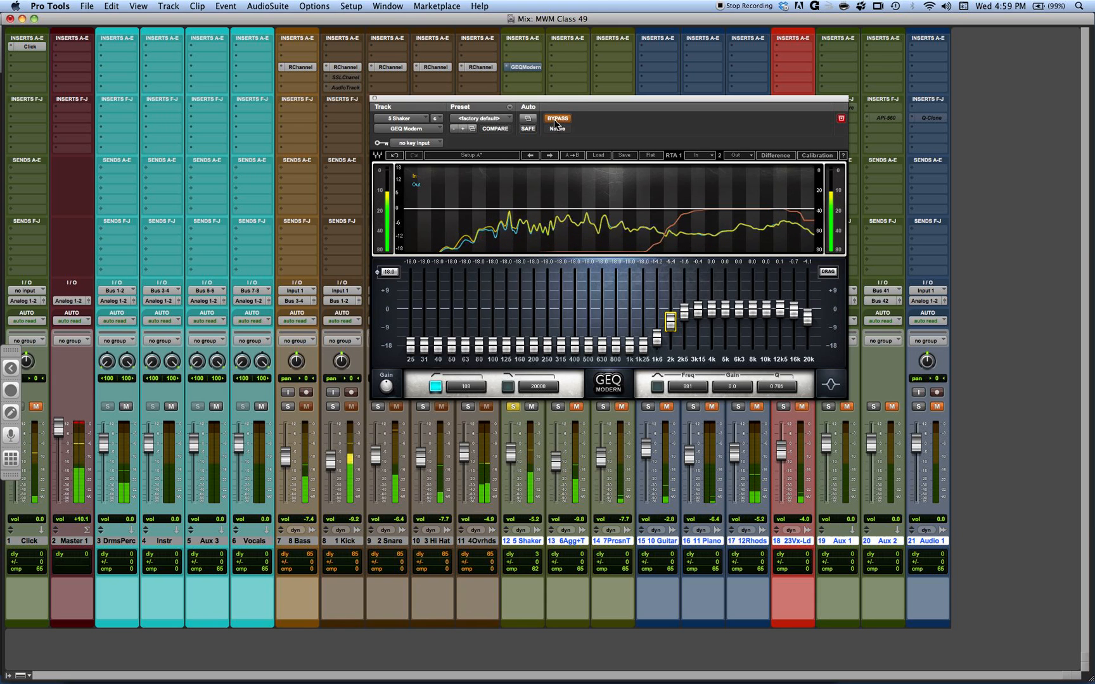
pyautogui.click(557, 118)
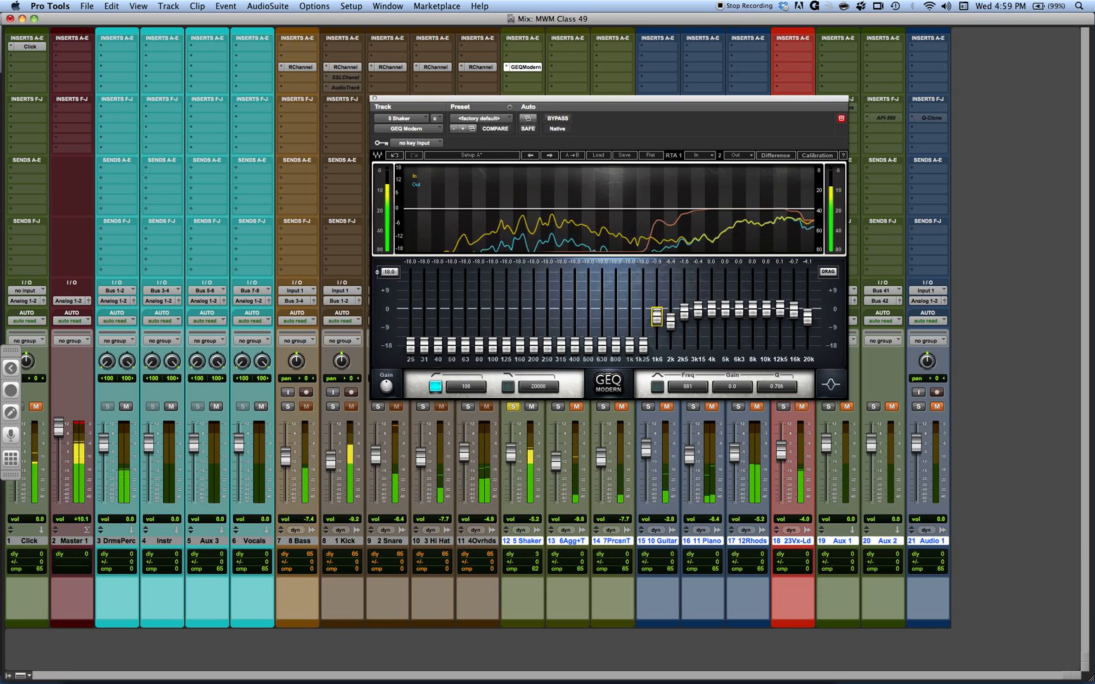
pyautogui.moveTo(642, 314); pyautogui.dragTo(655, 342)
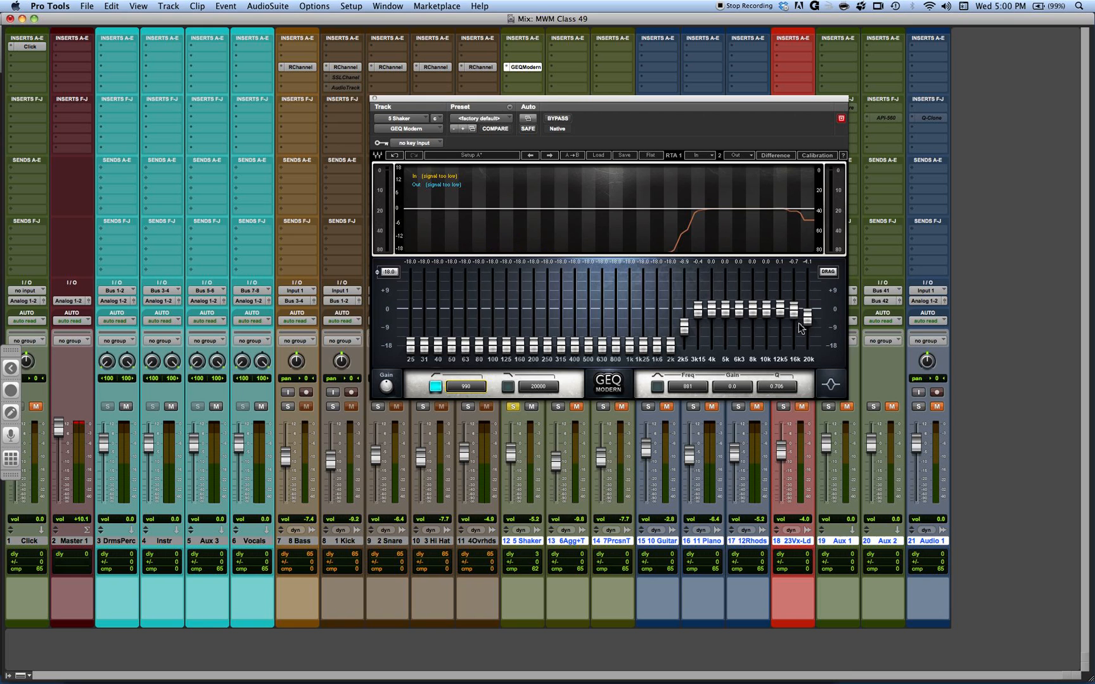
pyautogui.moveTo(547, 125)
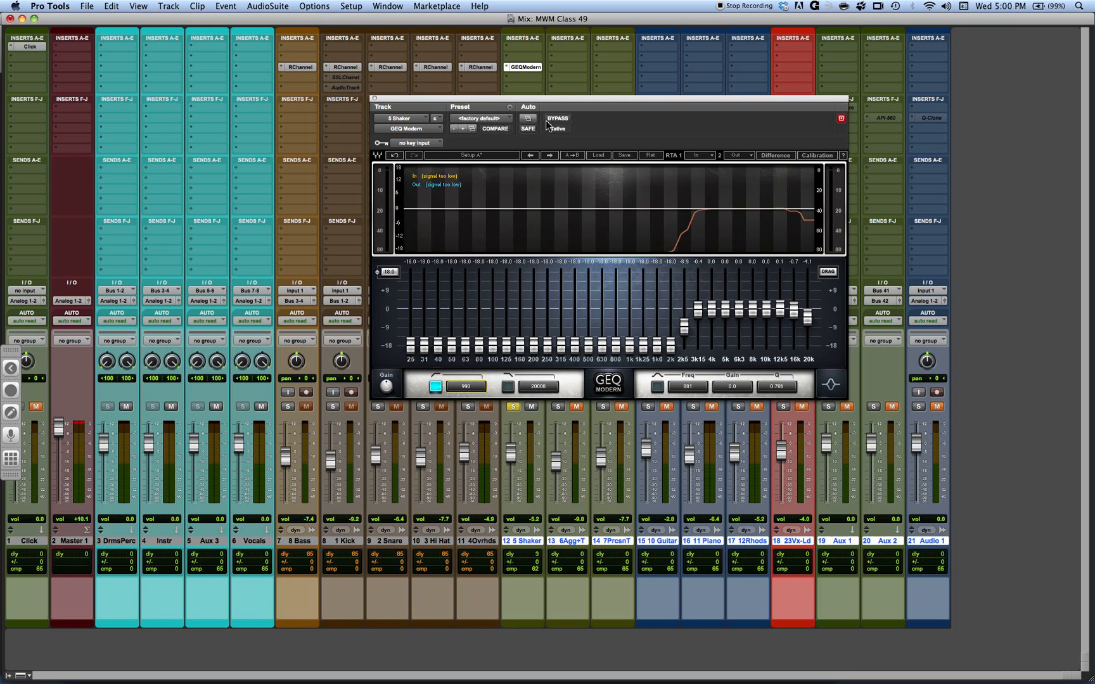
# Step: Toggle GEQ Modern's bypass during playback, ending with the EQ engaged
pyautogui.click(556, 118)
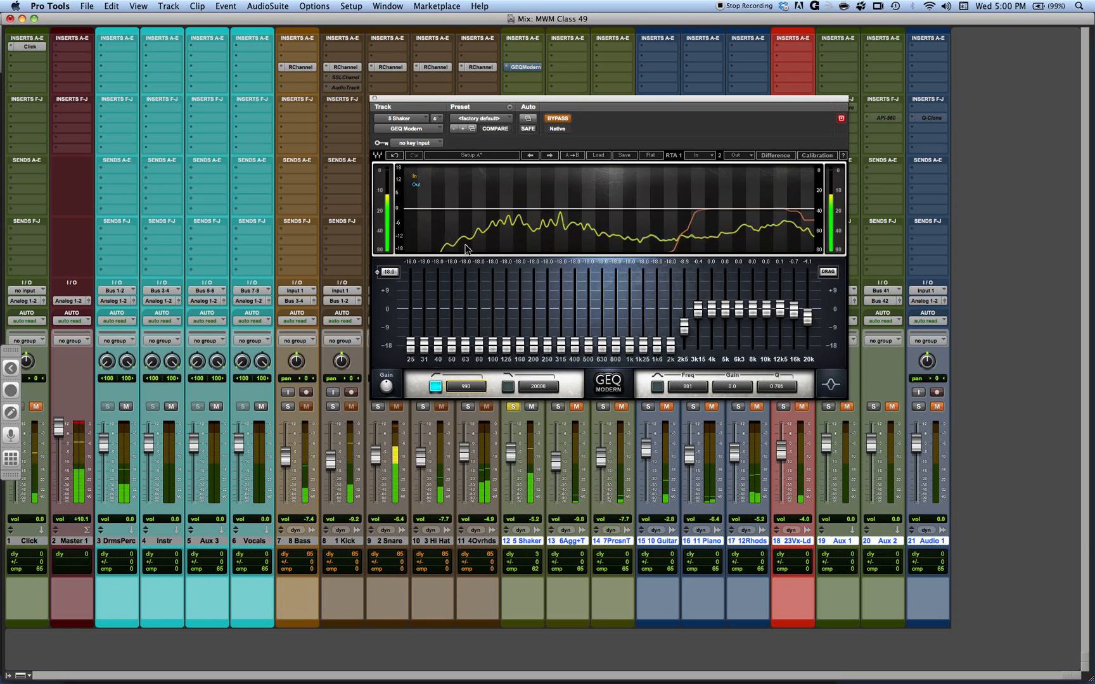
pyautogui.click(557, 118)
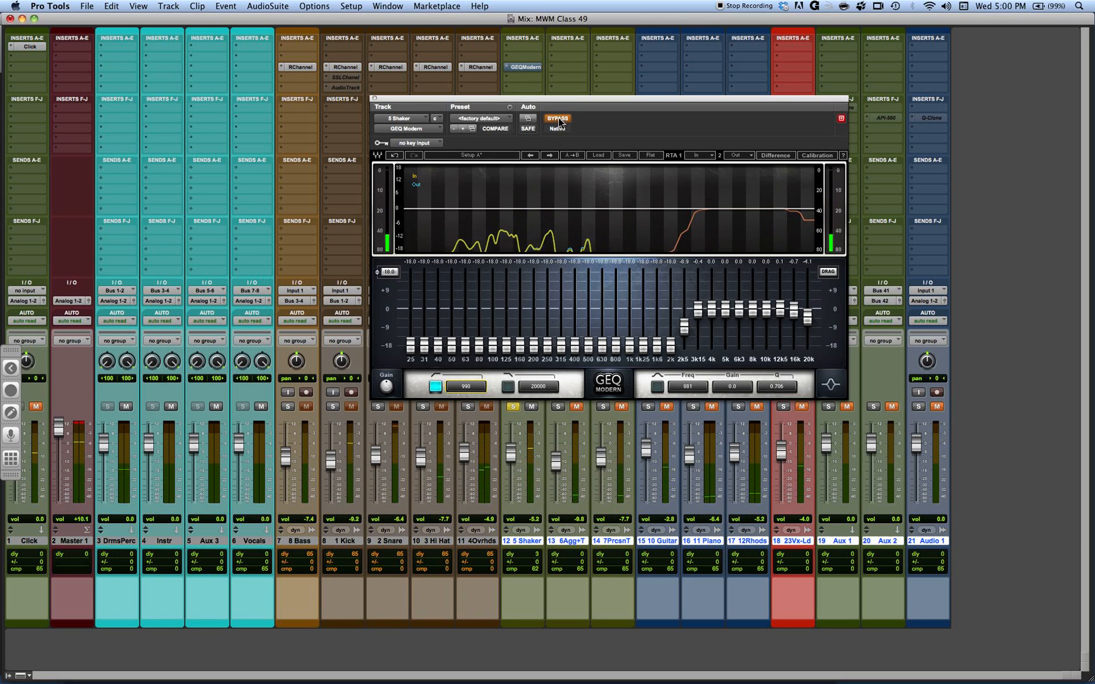
pyautogui.click(556, 118)
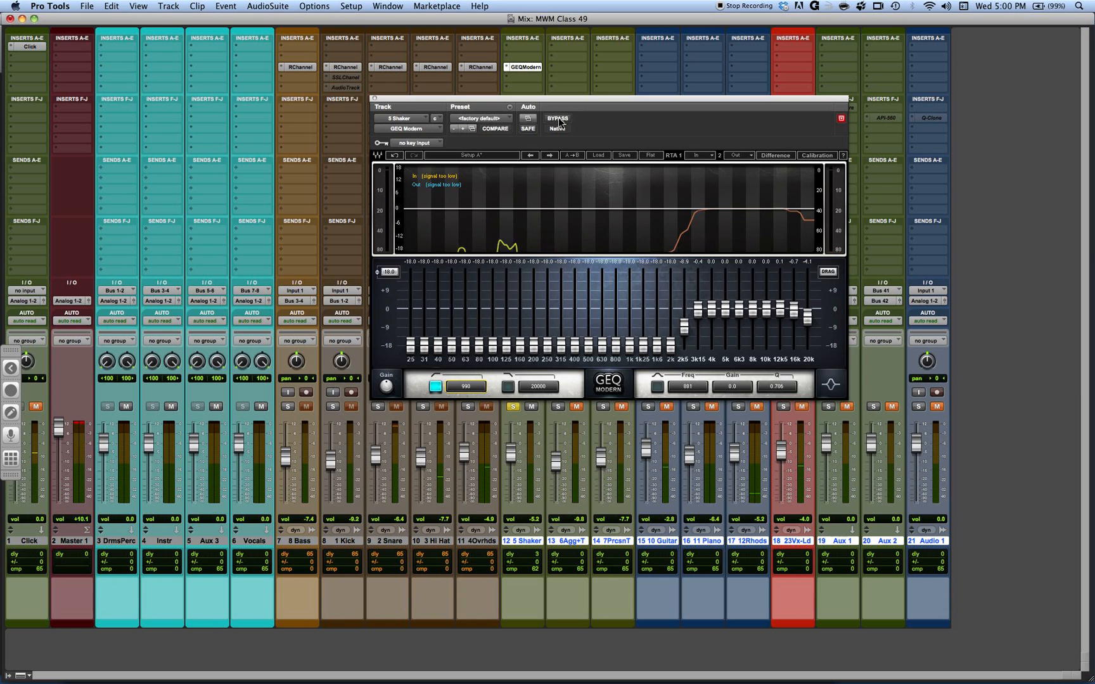
pyautogui.moveTo(575, 196)
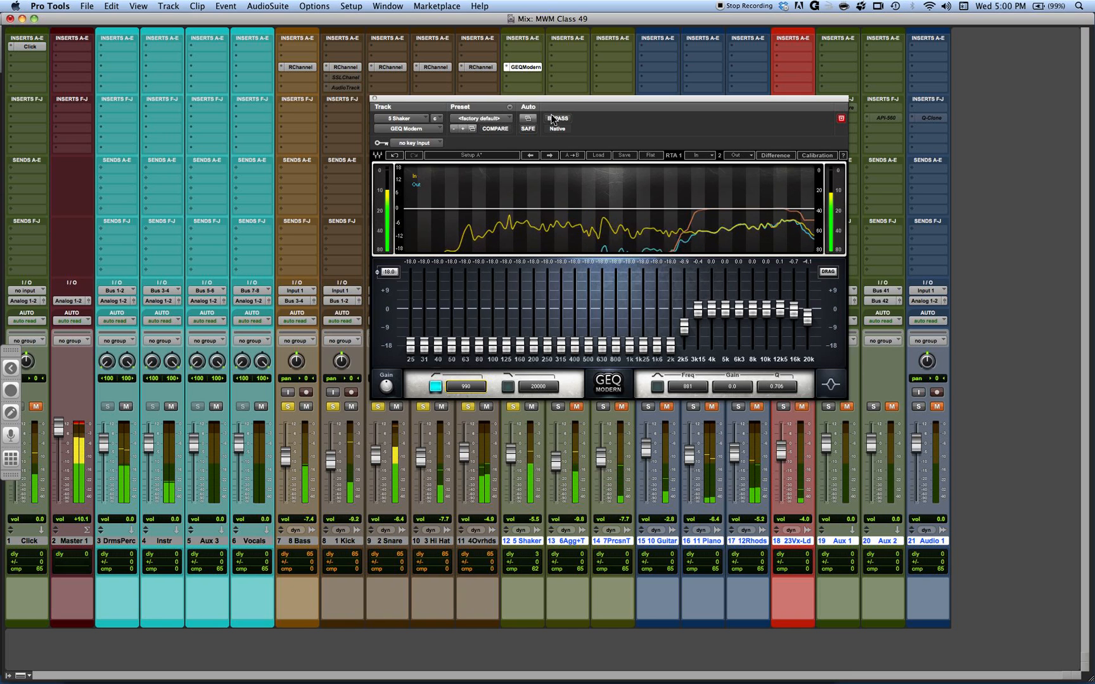
# Step: Switch the Shaker EQ bypass on and off several times, finishing with the EQ active
pyautogui.click(558, 118)
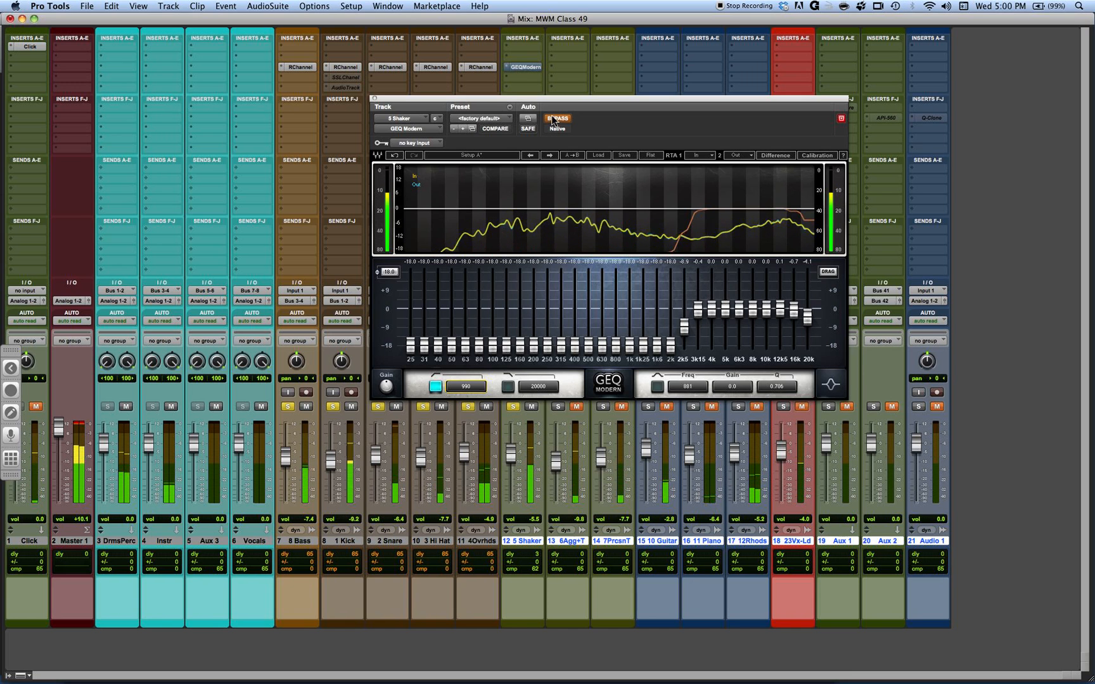
pyautogui.click(556, 118)
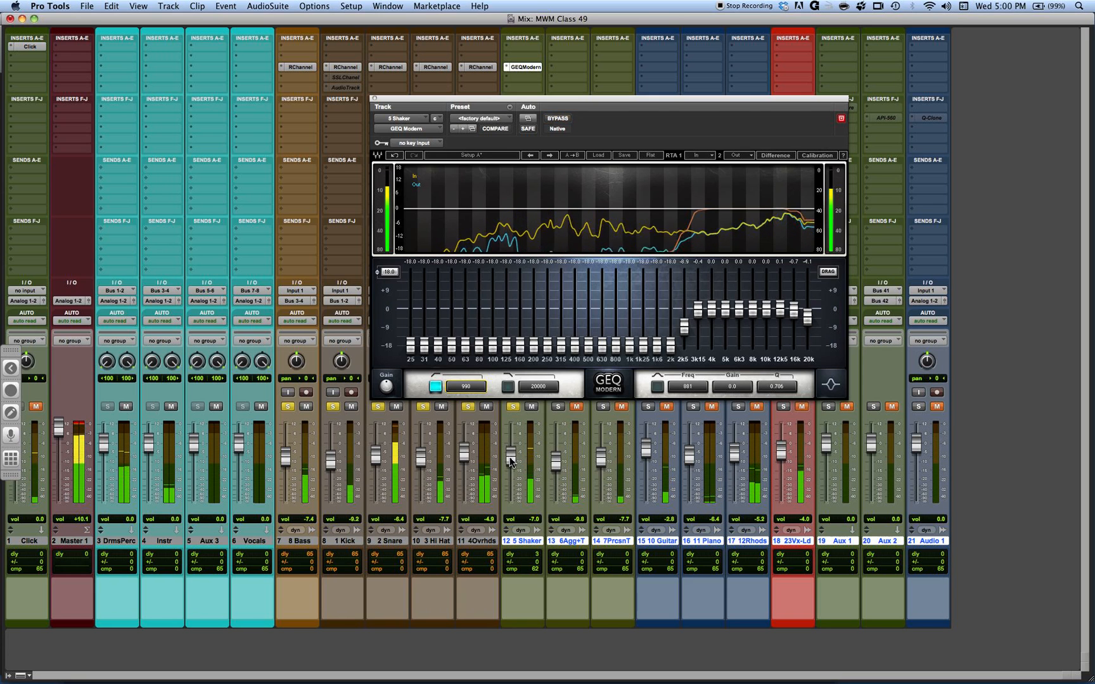
pyautogui.click(556, 118)
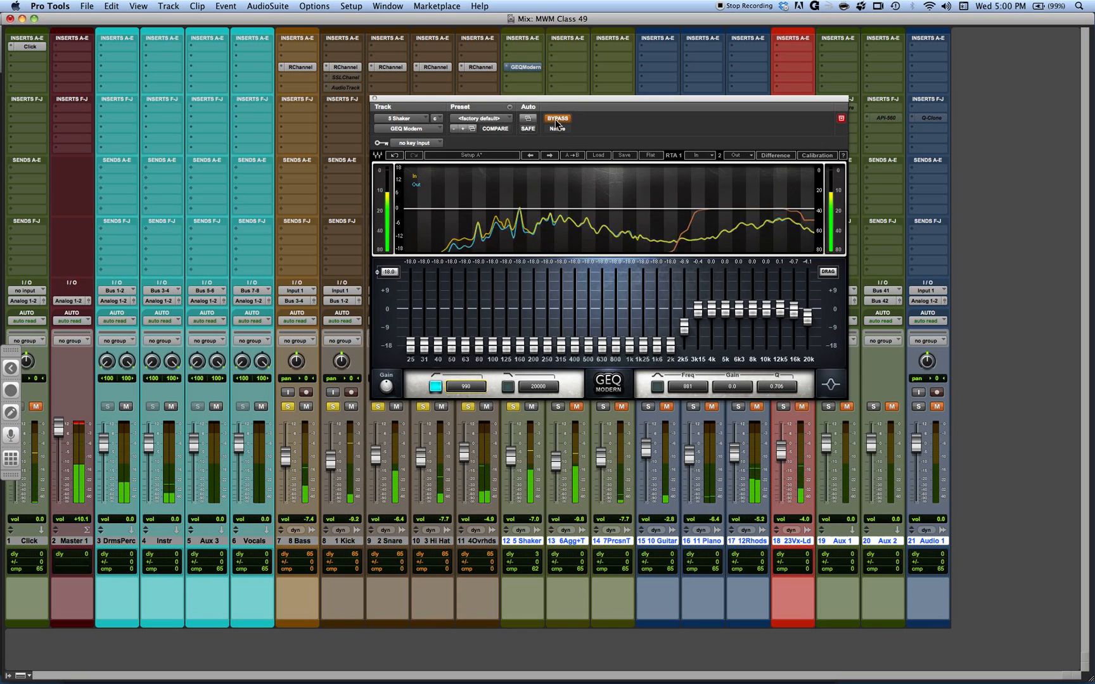
pyautogui.click(557, 118)
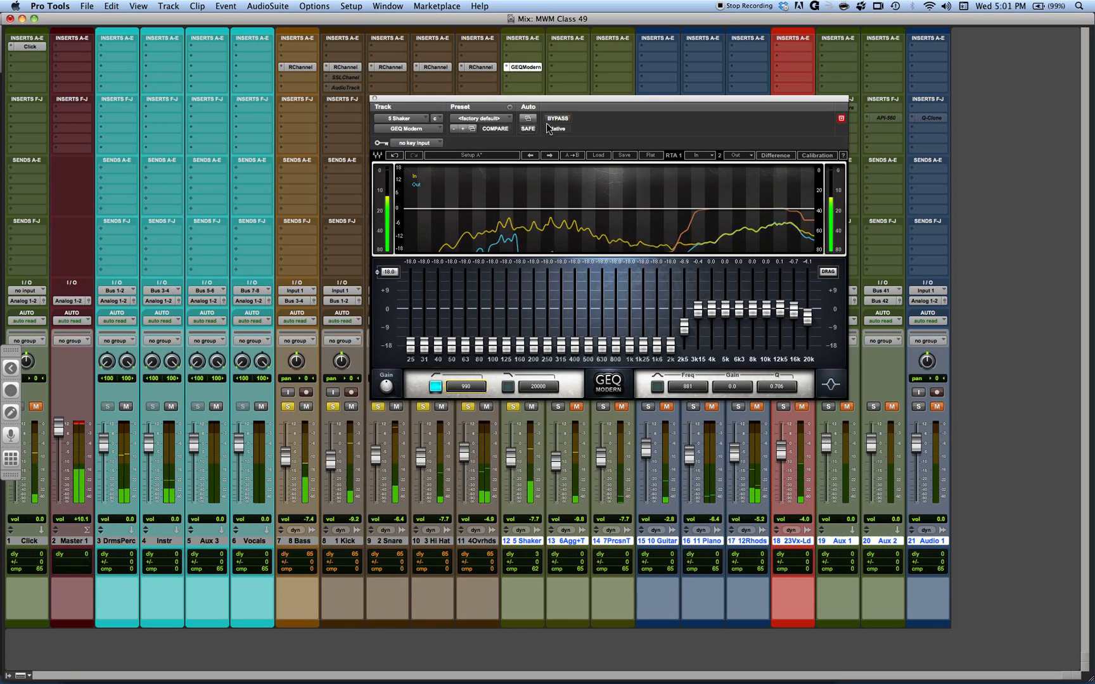
pyautogui.click(556, 118)
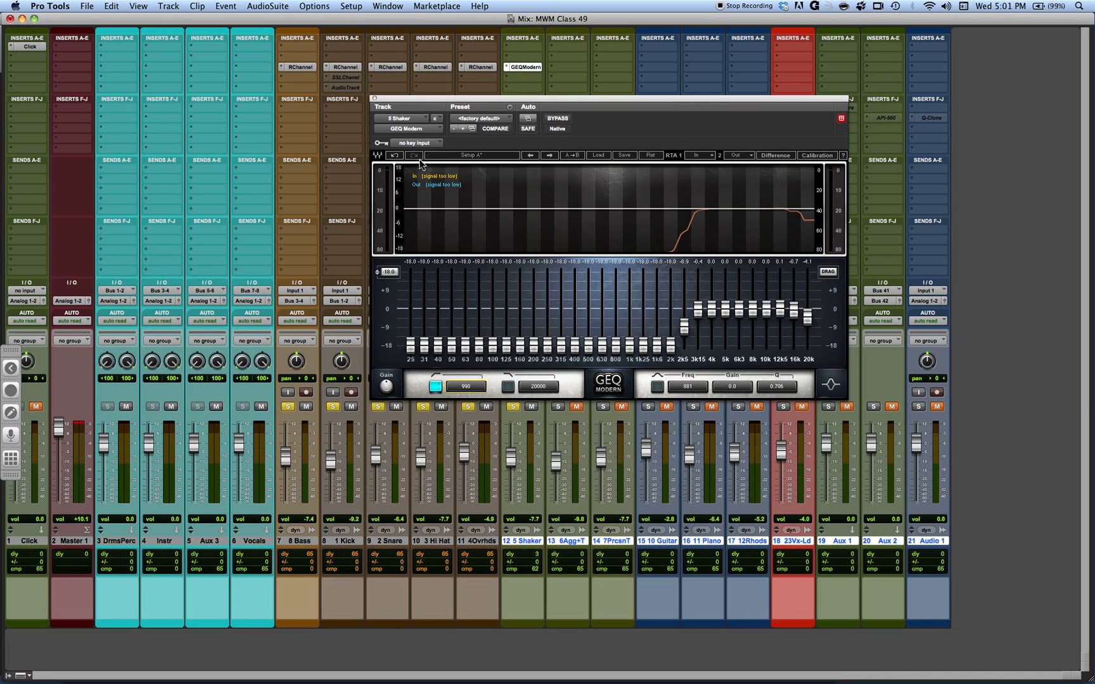
pyautogui.moveTo(447, 205)
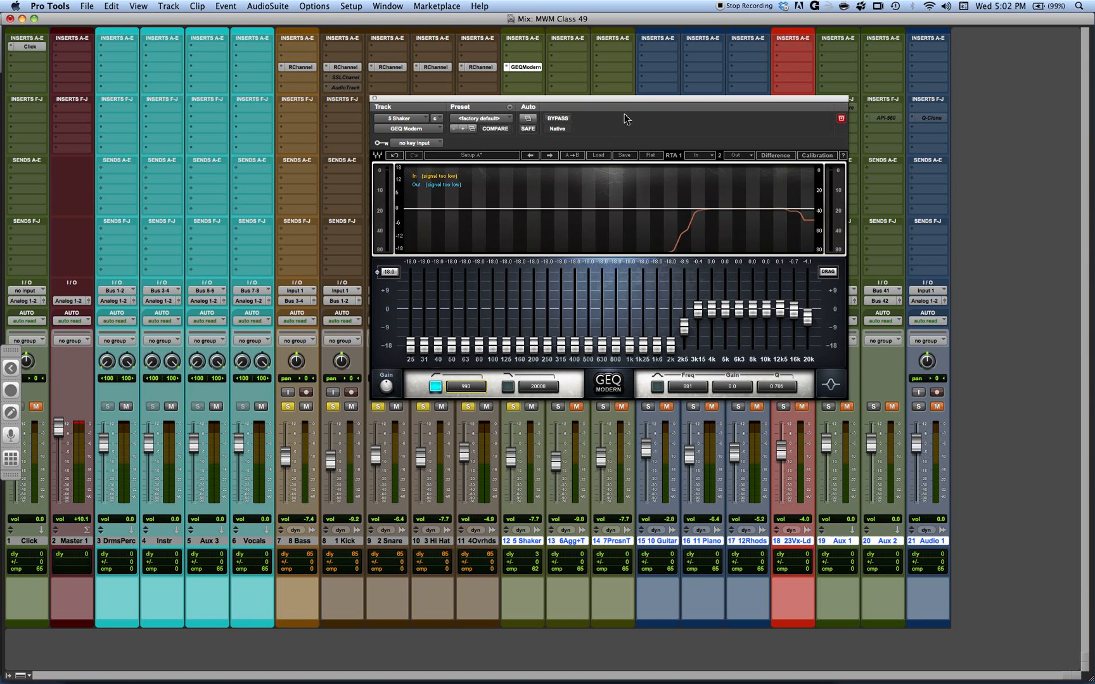
pyautogui.moveTo(698, 173)
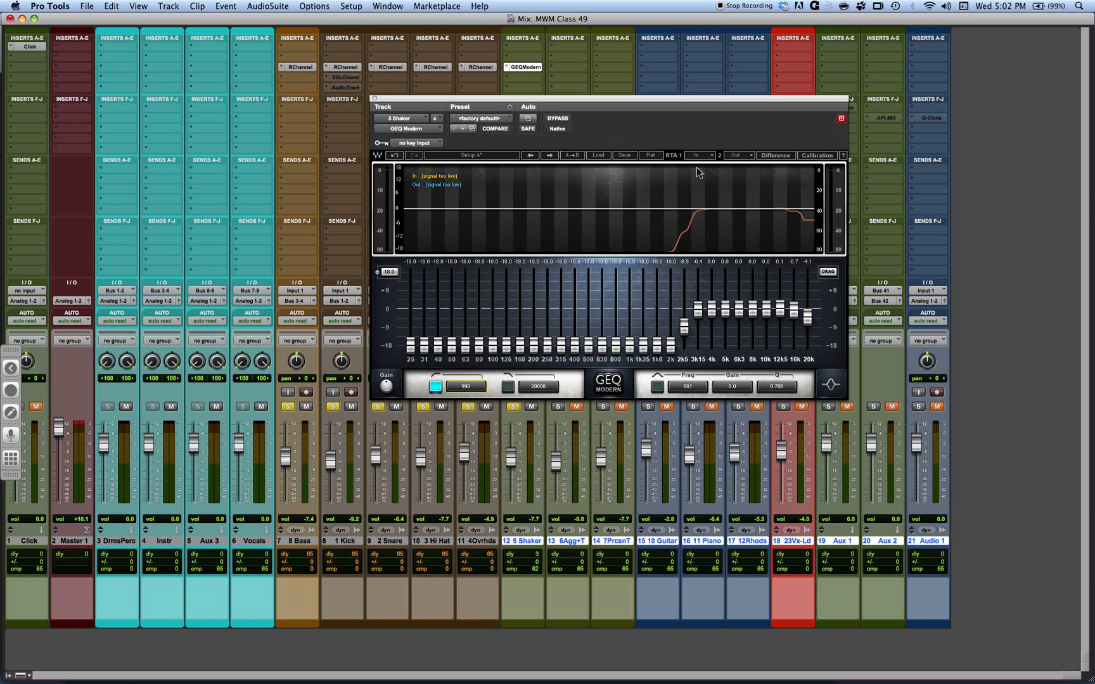
pyautogui.moveTo(702, 173)
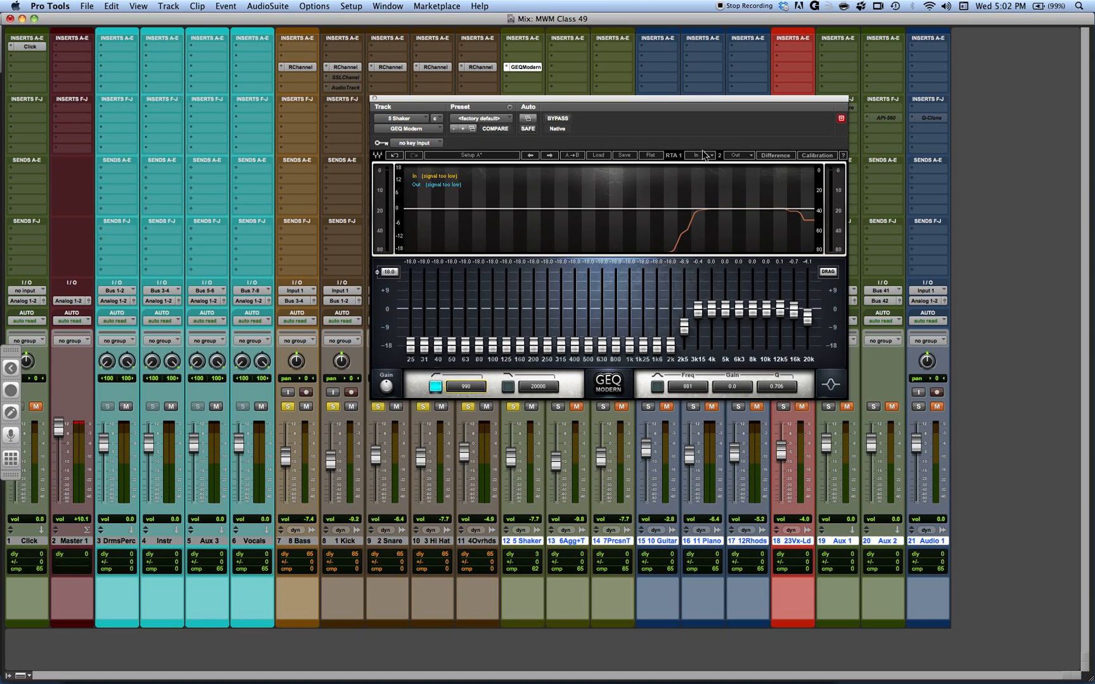
pyautogui.moveTo(701, 170)
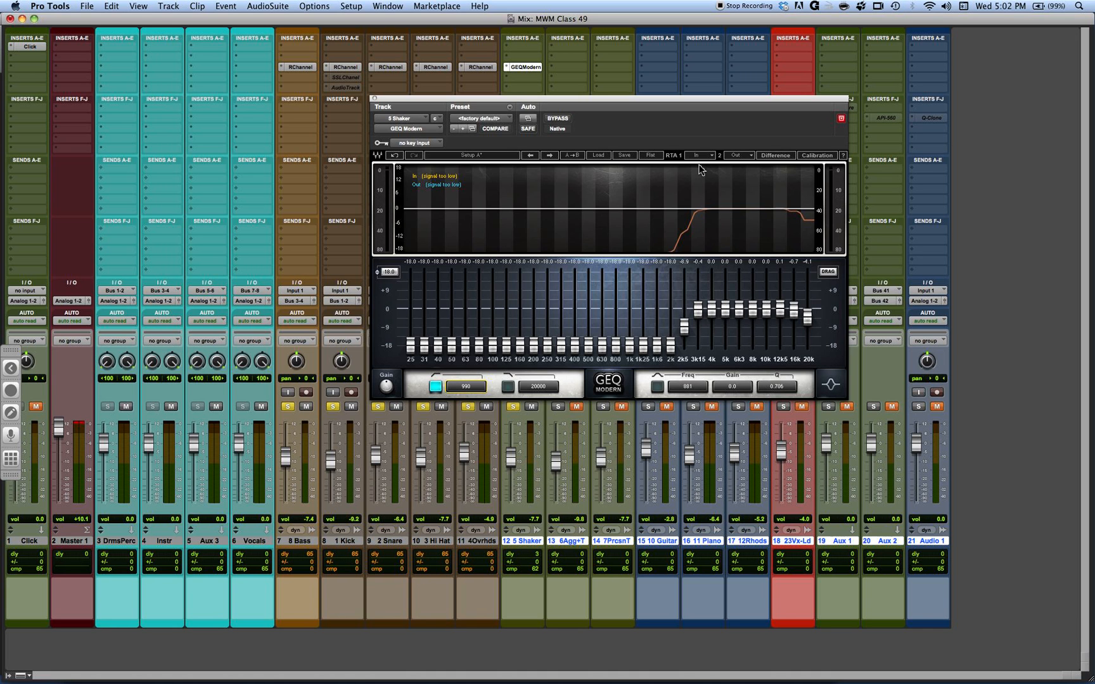
pyautogui.moveTo(60, 75)
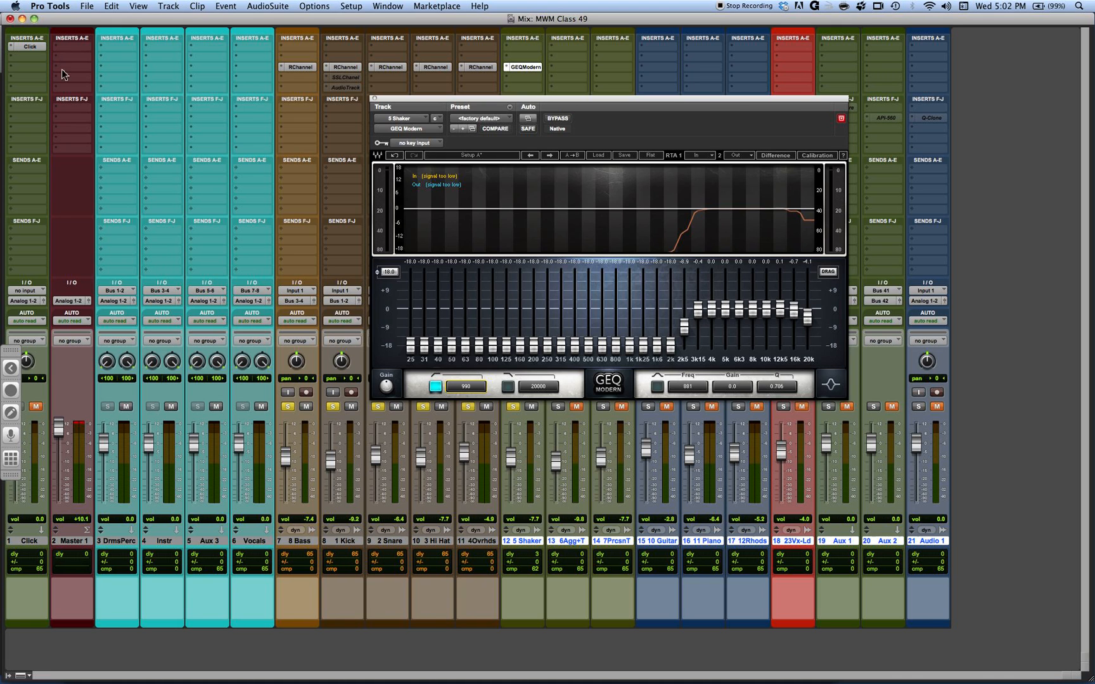
pyautogui.moveTo(38, 79)
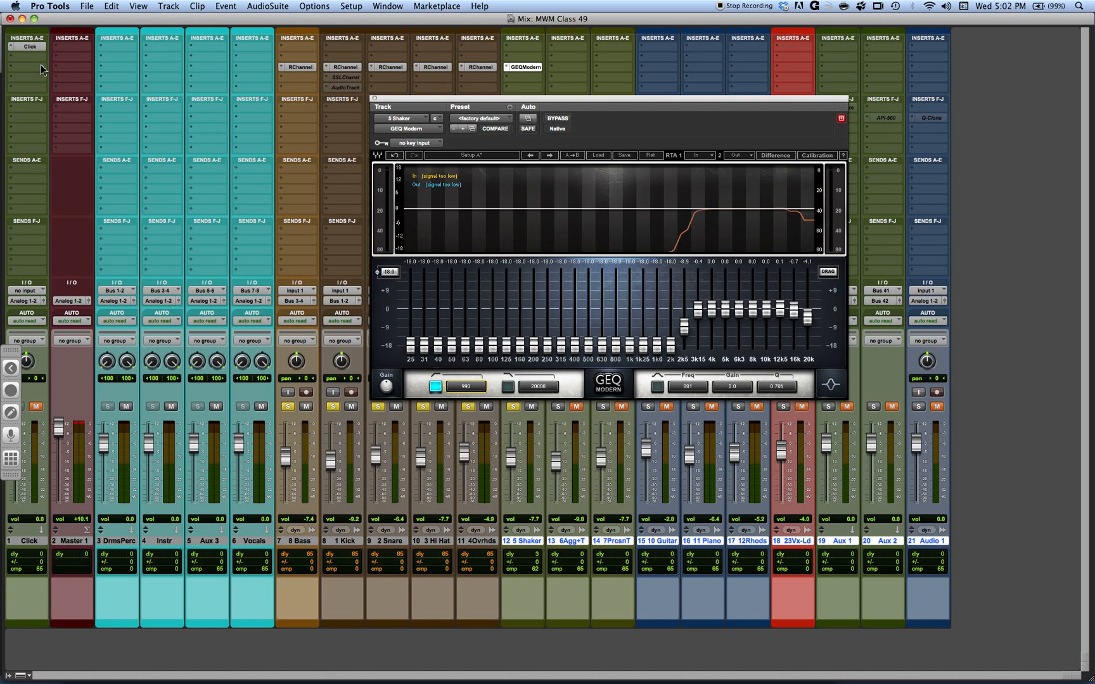
pyautogui.moveTo(66, 68)
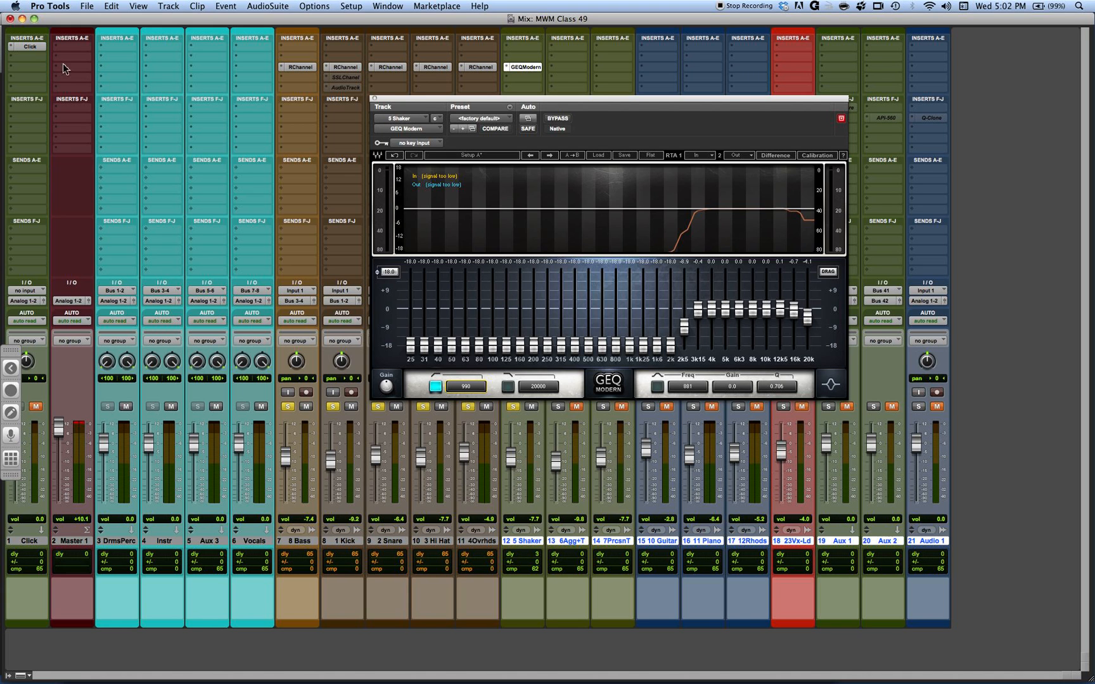
pyautogui.moveTo(104, 74)
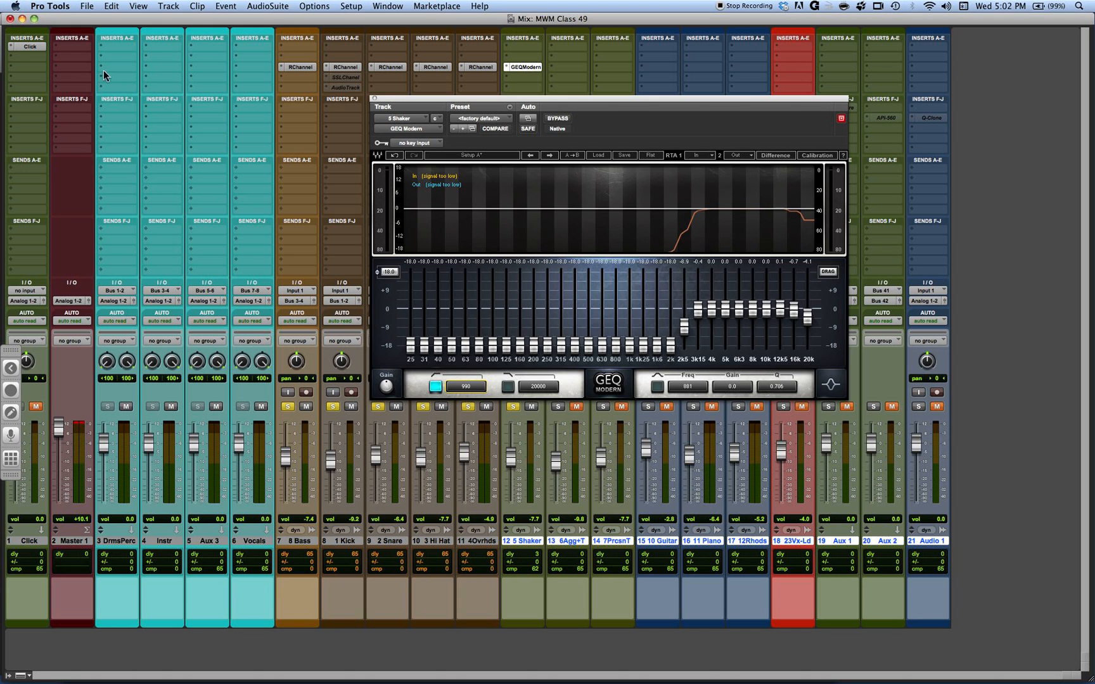
pyautogui.moveTo(543, 152)
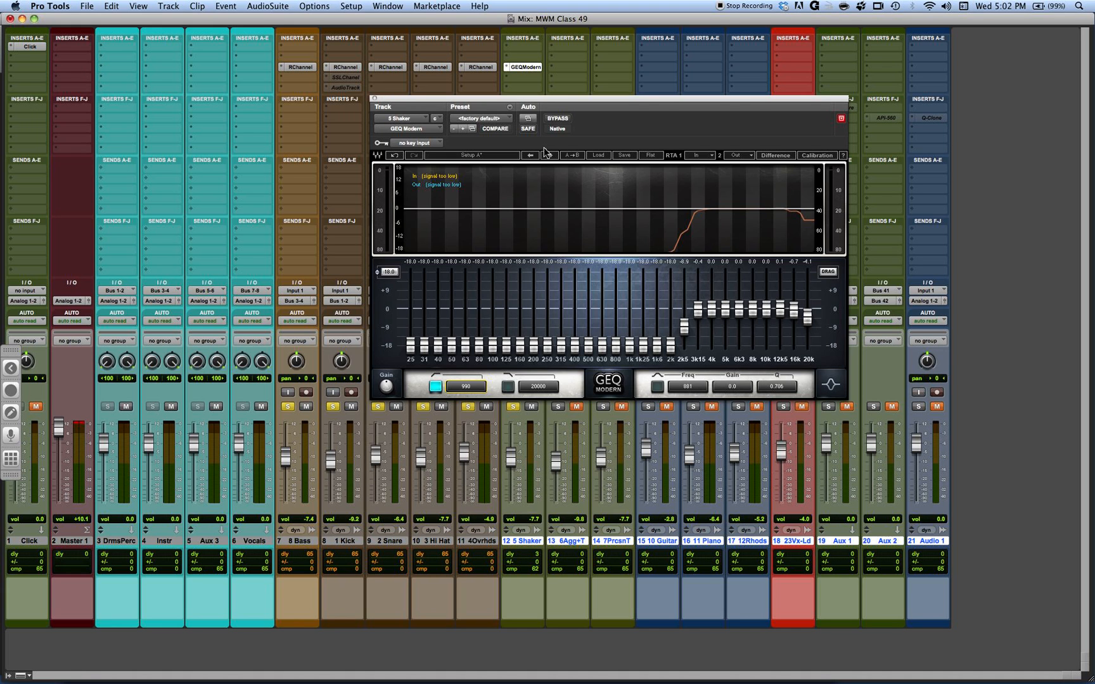